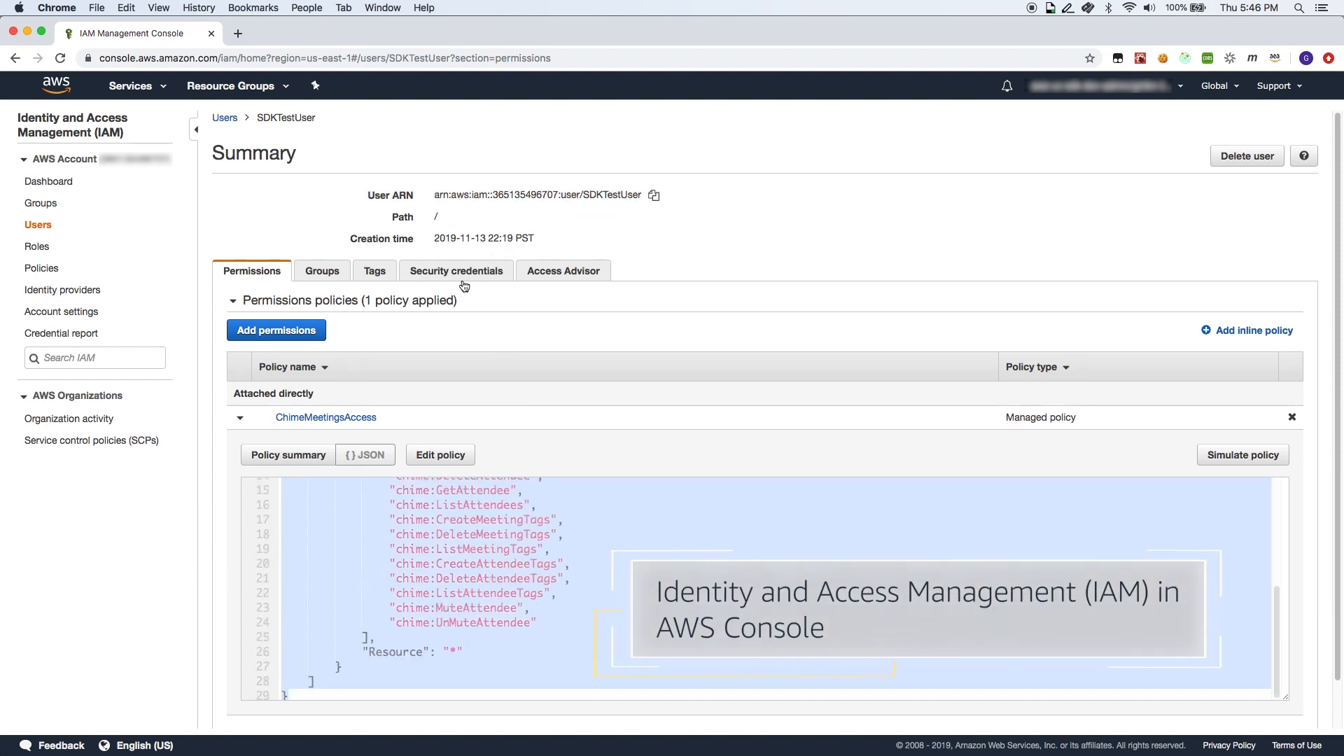
Show SDKTestUser's Security credentials and access keys instead of its permission policy.
{"action": "left_click", "coordinate": [456, 270]}
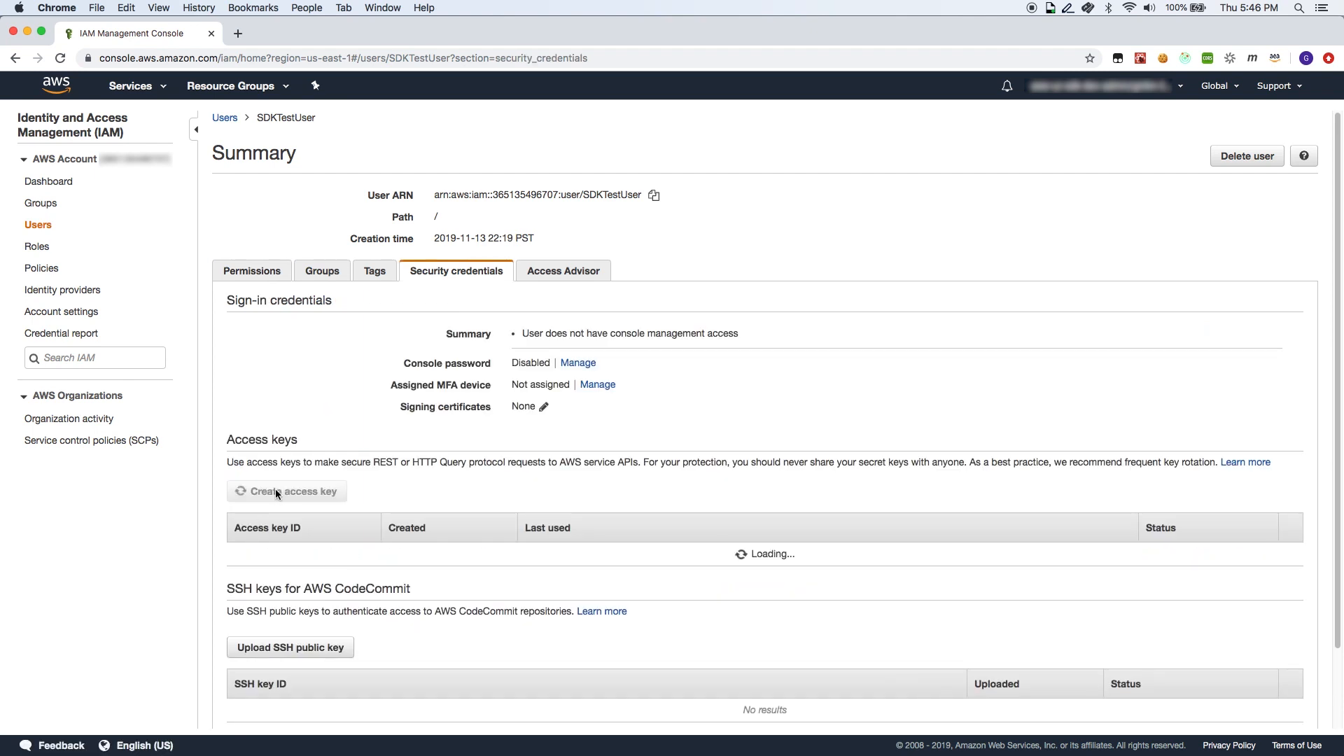
{"action": "left_click", "coordinate": [287, 491]}
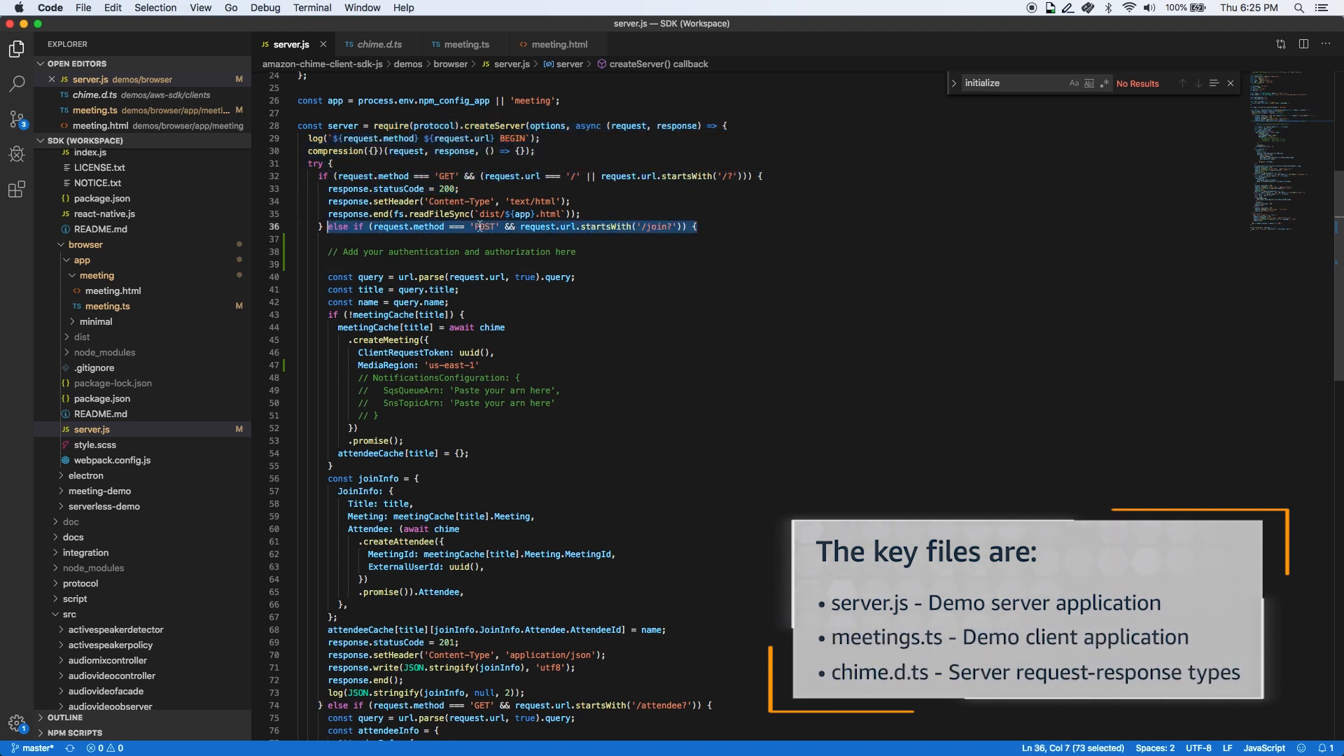
{"action": "left_click", "coordinate": [577, 251]}
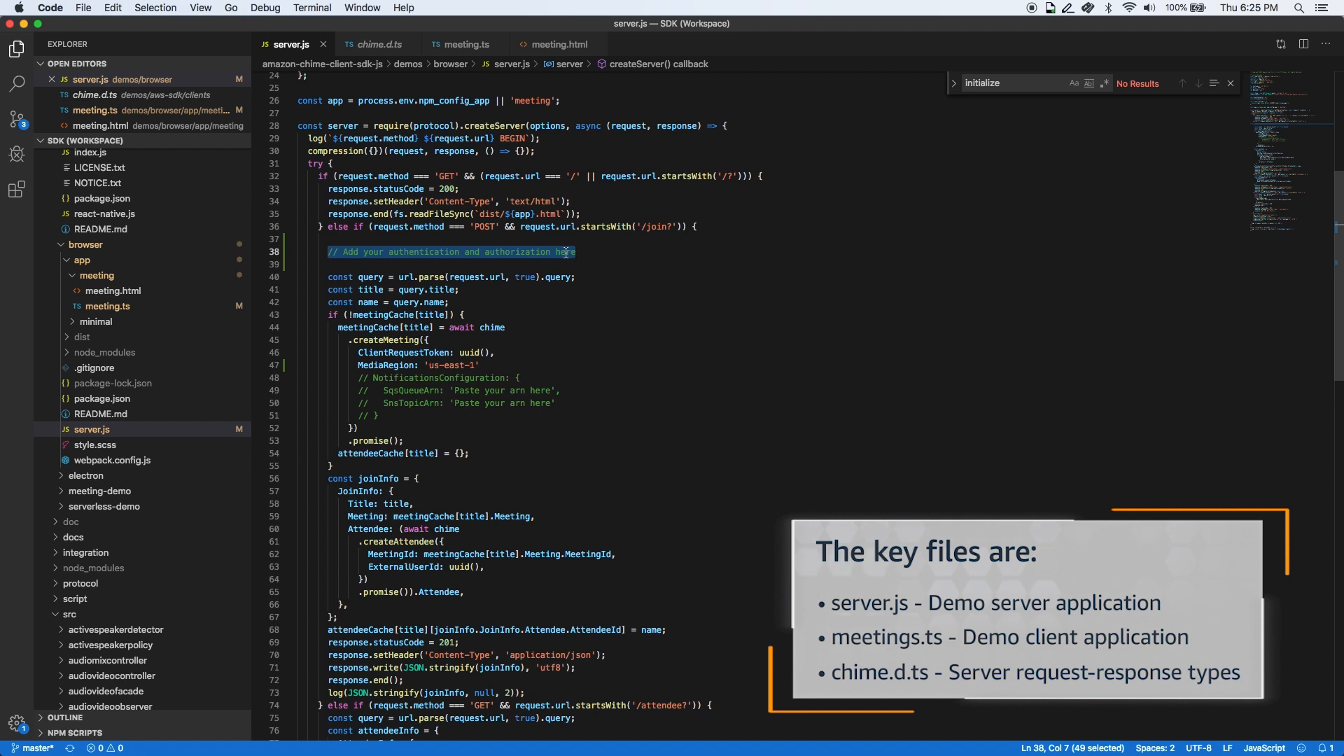
{"action": "mouse_move", "coordinate": [489, 327]}
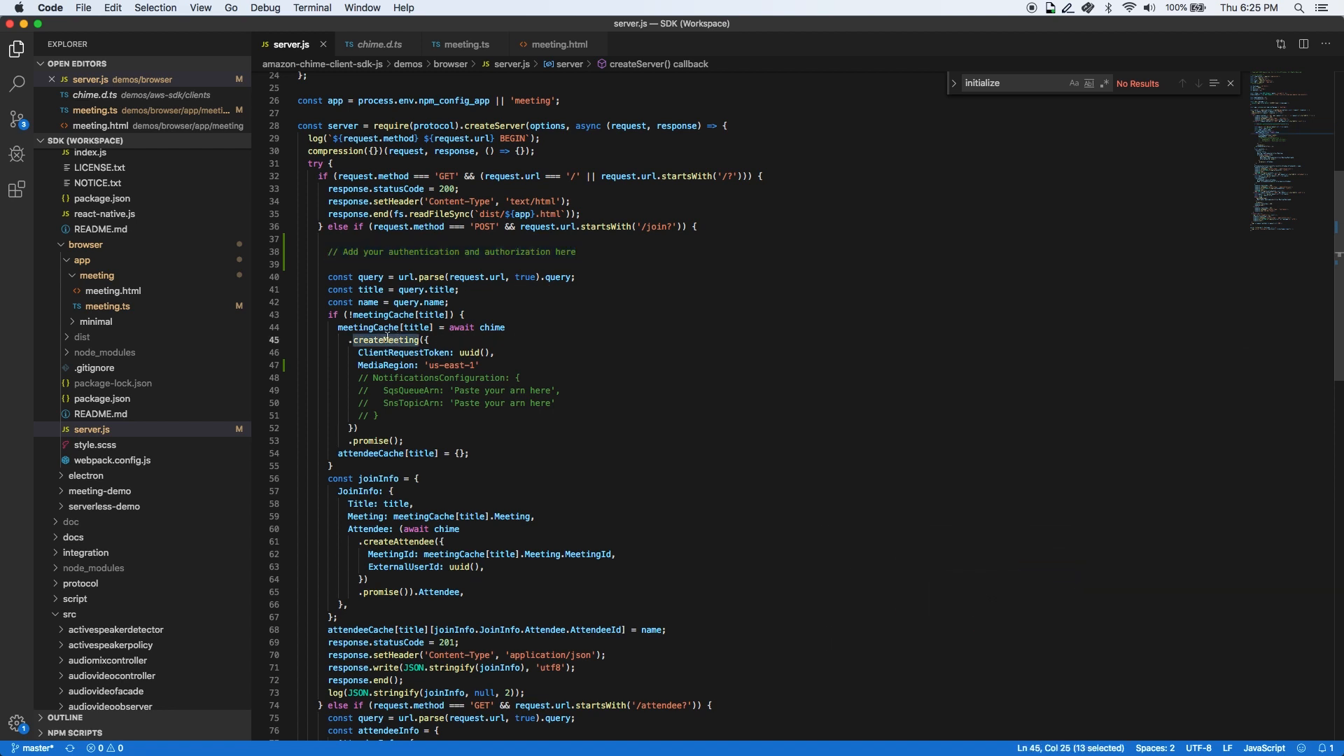
{"action": "mouse_move", "coordinate": [388, 338]}
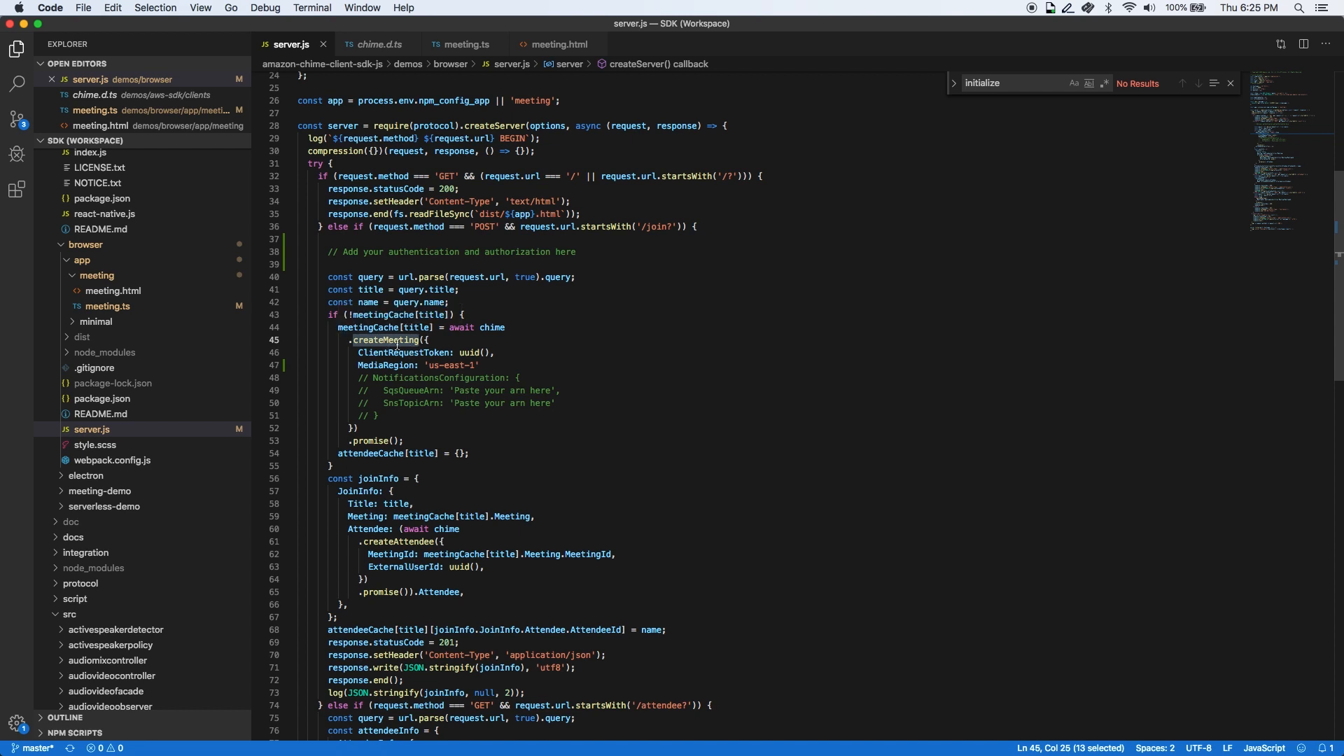
{"action": "mouse_move", "coordinate": [432, 386]}
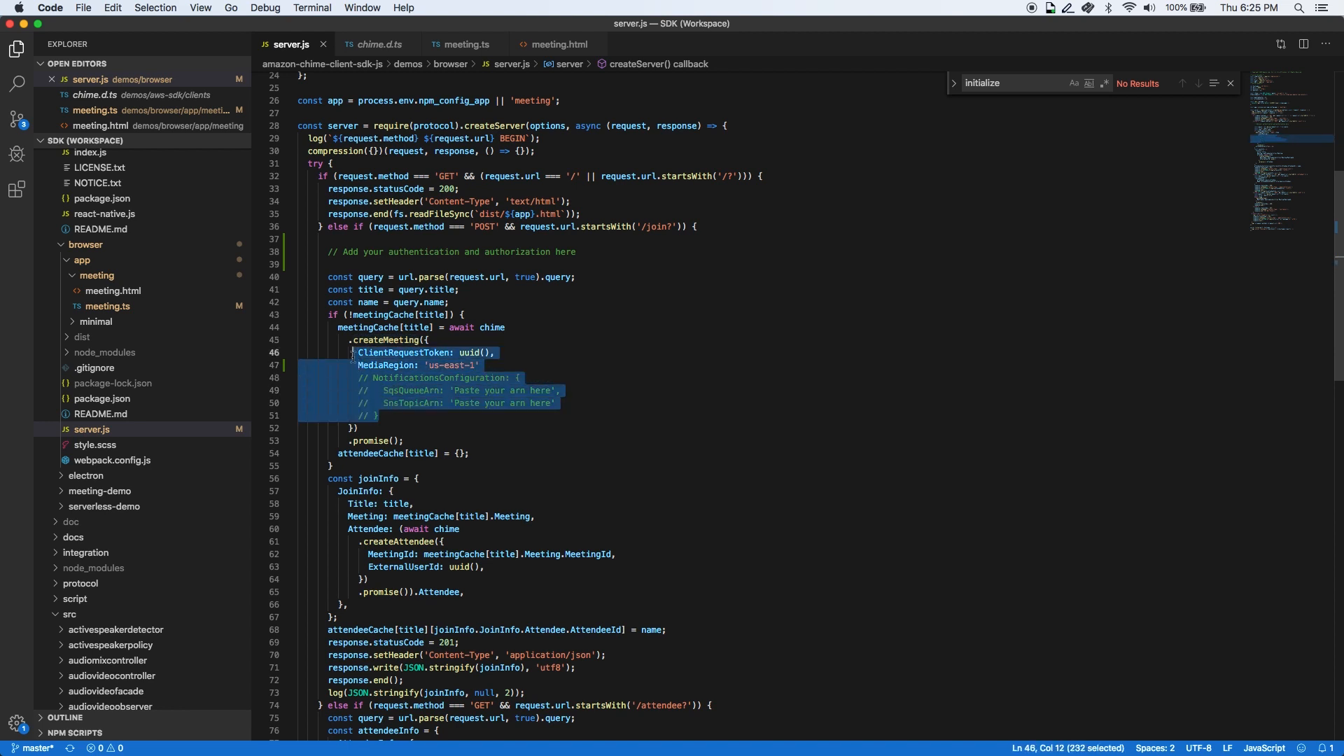
{"action": "mouse_move", "coordinate": [433, 403]}
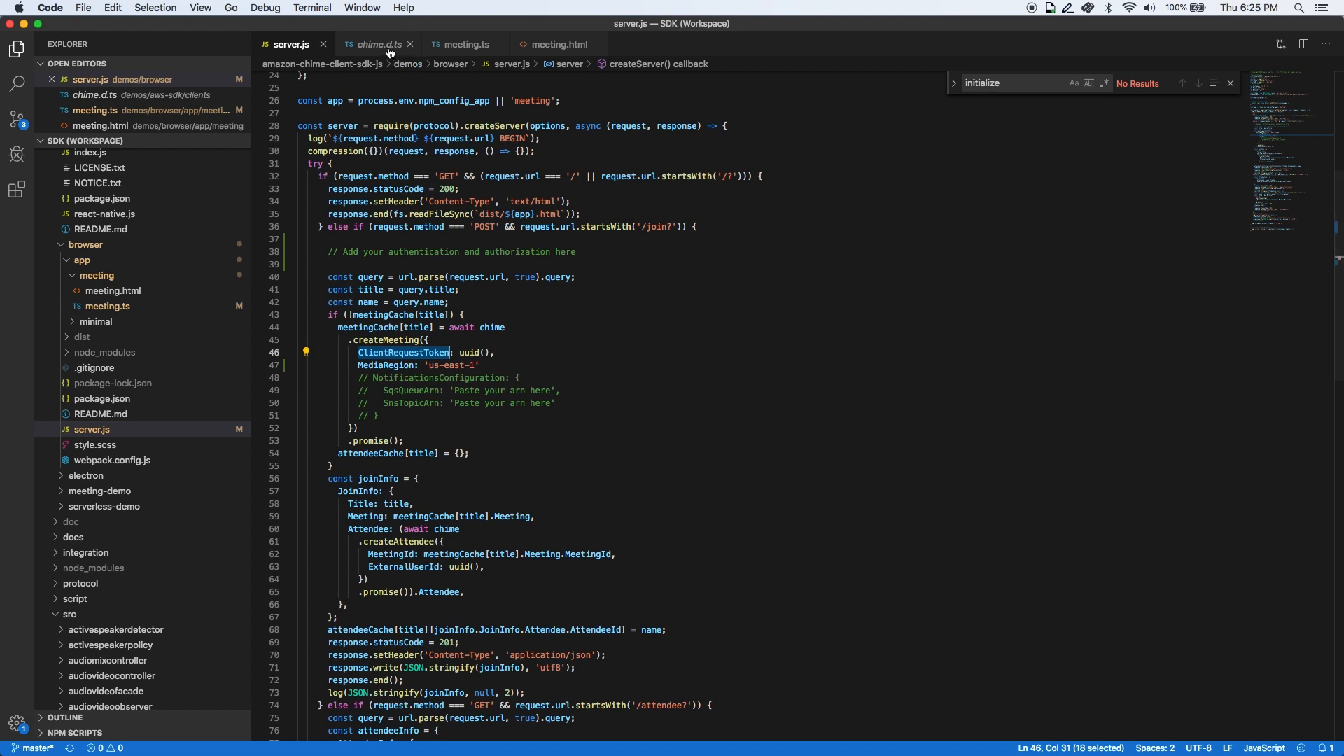
{"action": "left_click", "coordinate": [377, 44]}
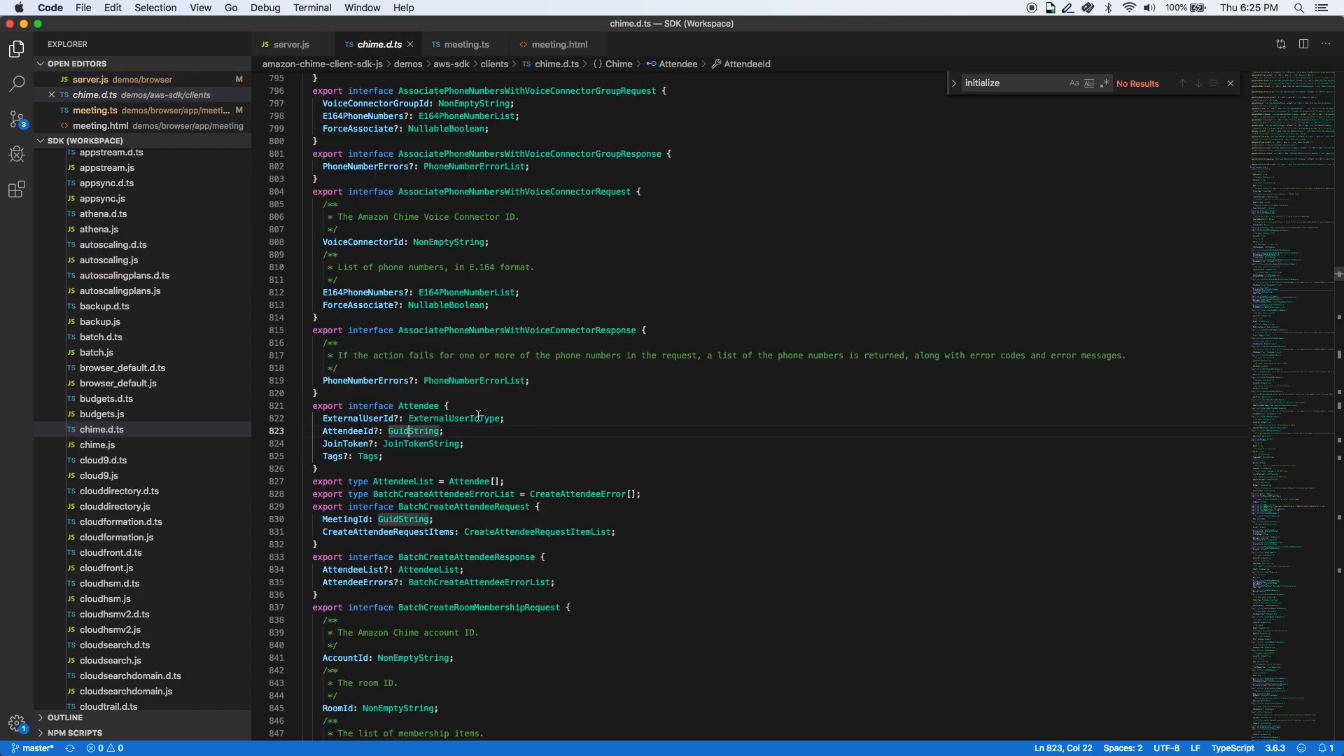
{"action": "type", "text": "GuidString"}
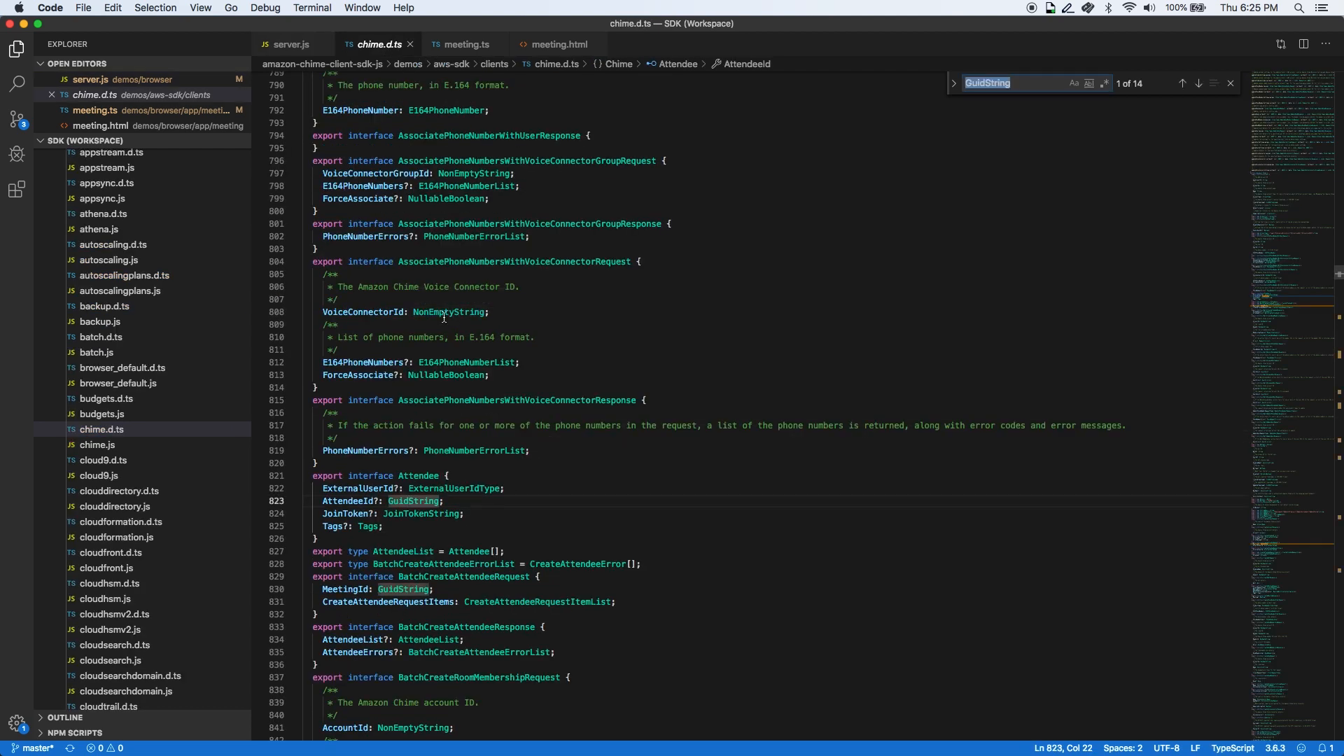
{"action": "type", "text": "createmee"}
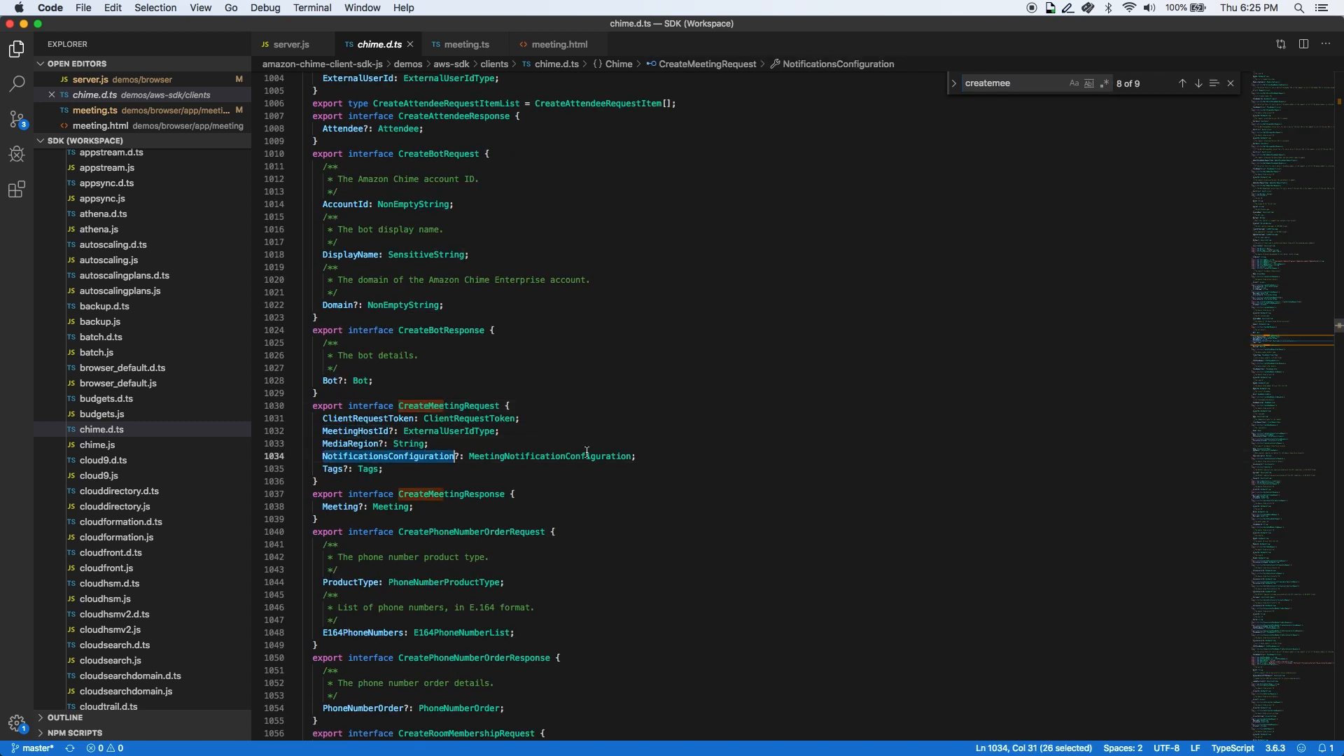
{"action": "right_click", "coordinate": [552, 456]}
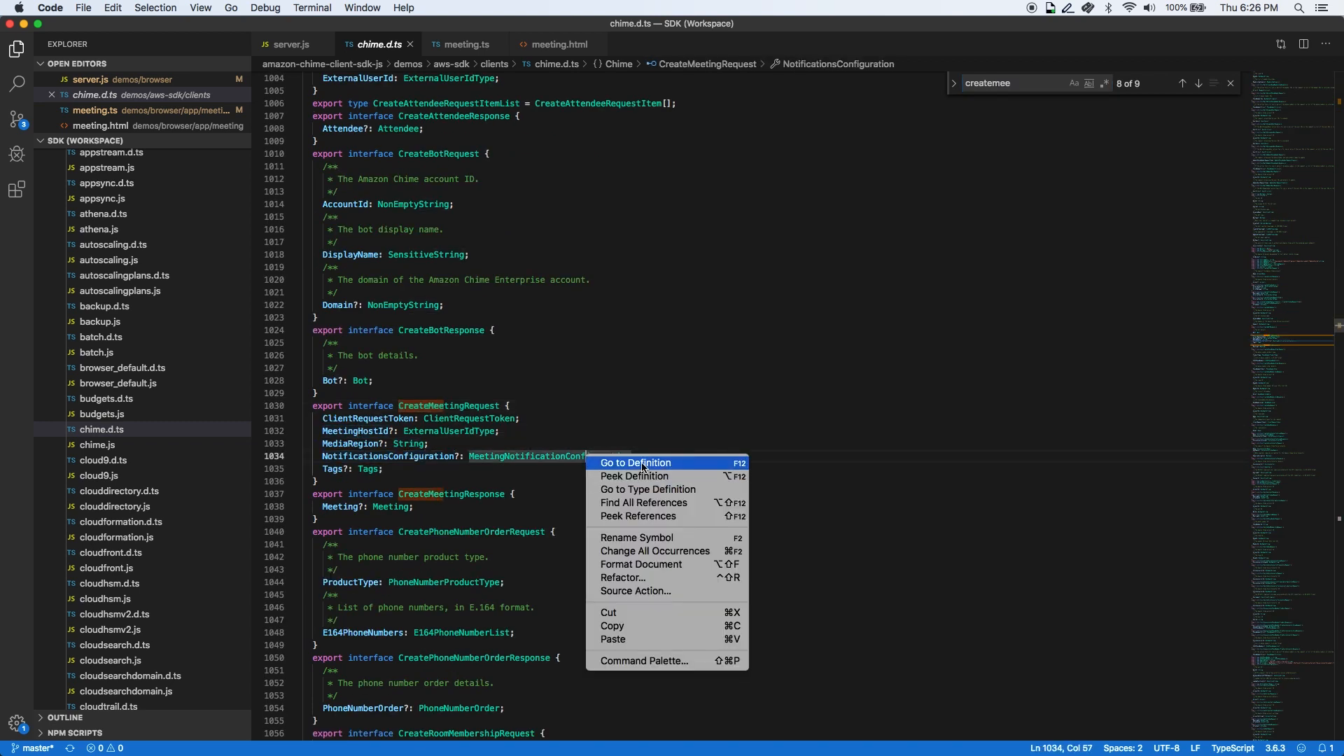
{"action": "left_click", "coordinate": [634, 463]}
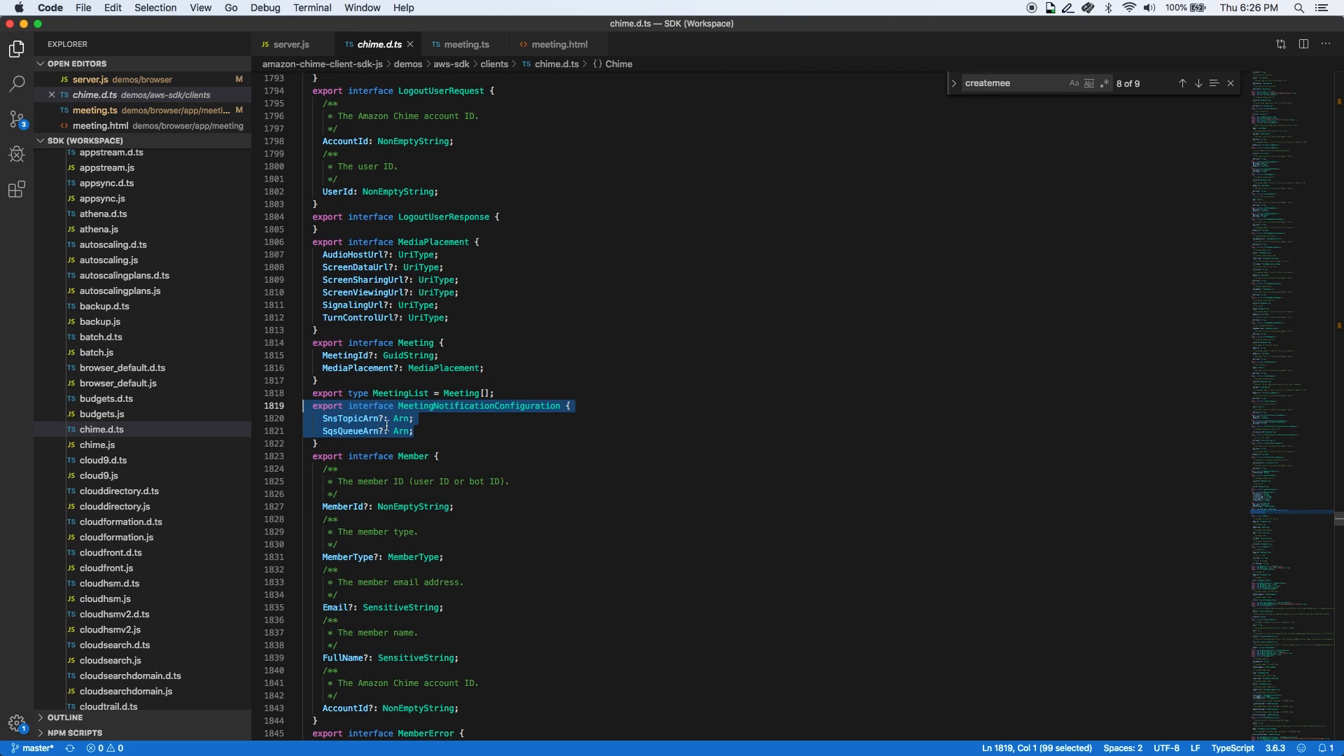
{"action": "left_click", "coordinate": [291, 43]}
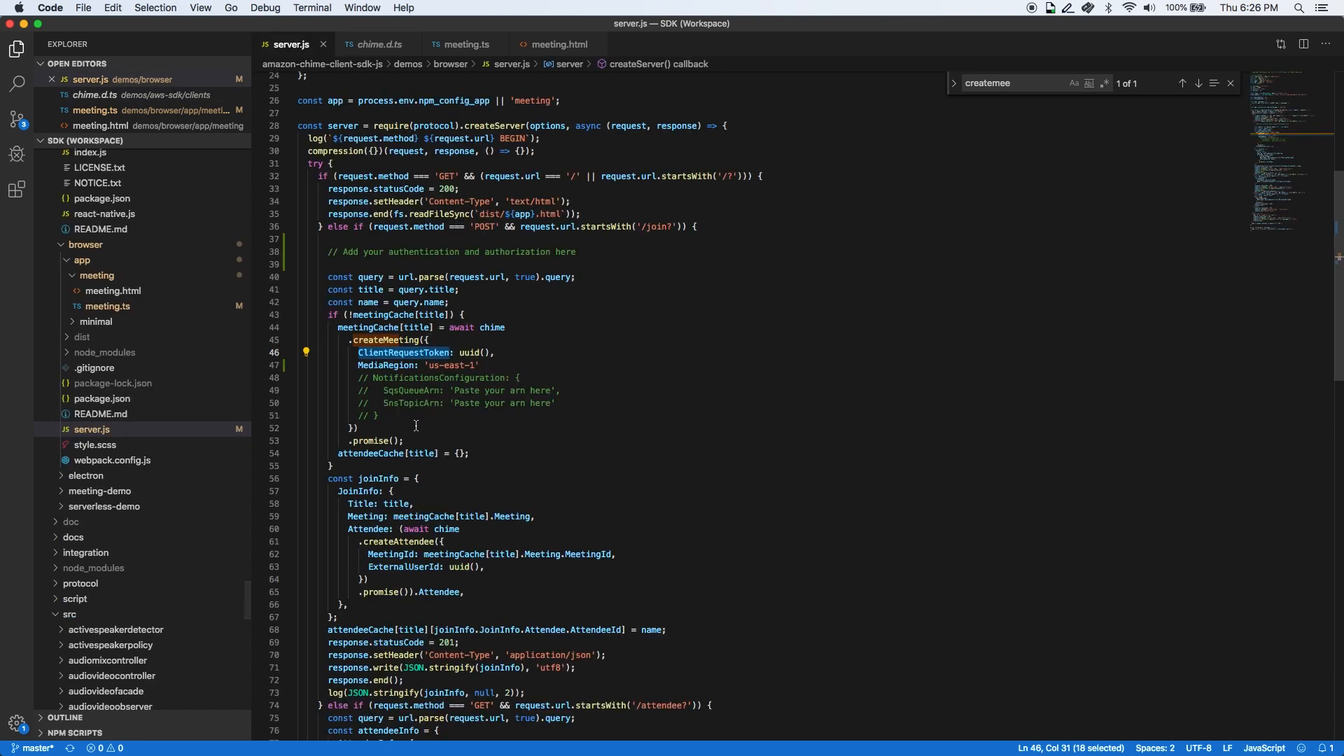
{"action": "left_click", "coordinate": [356, 428]}
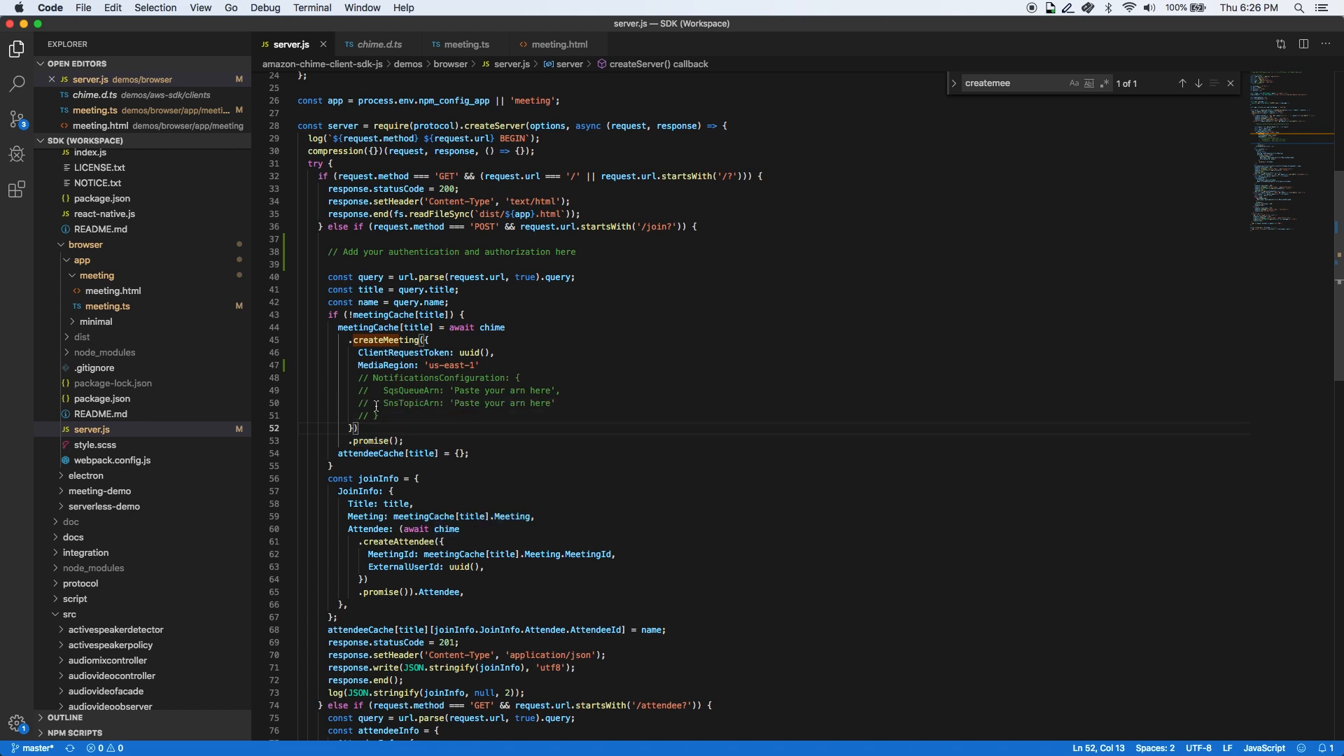
{"action": "left_click", "coordinate": [374, 43]}
{"action": "type", "text": "m"}
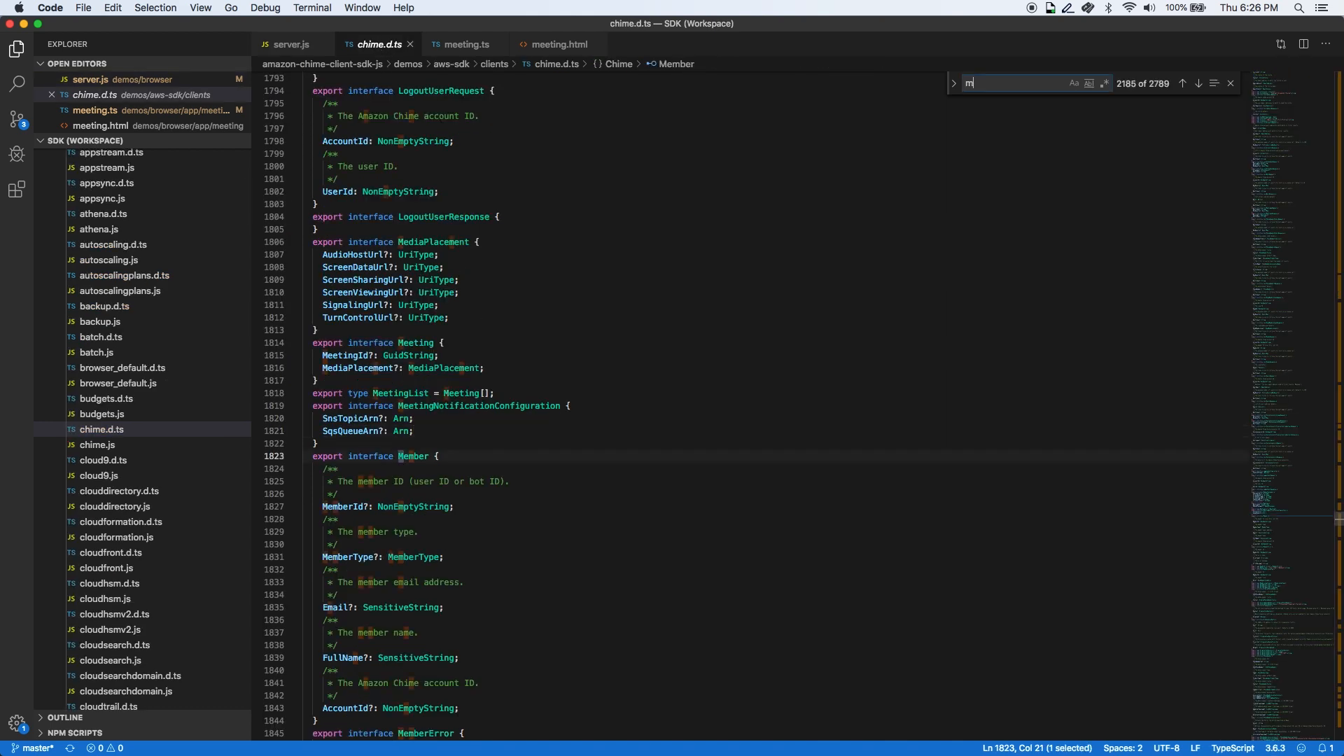
{"action": "type", "text": "eeting {"}
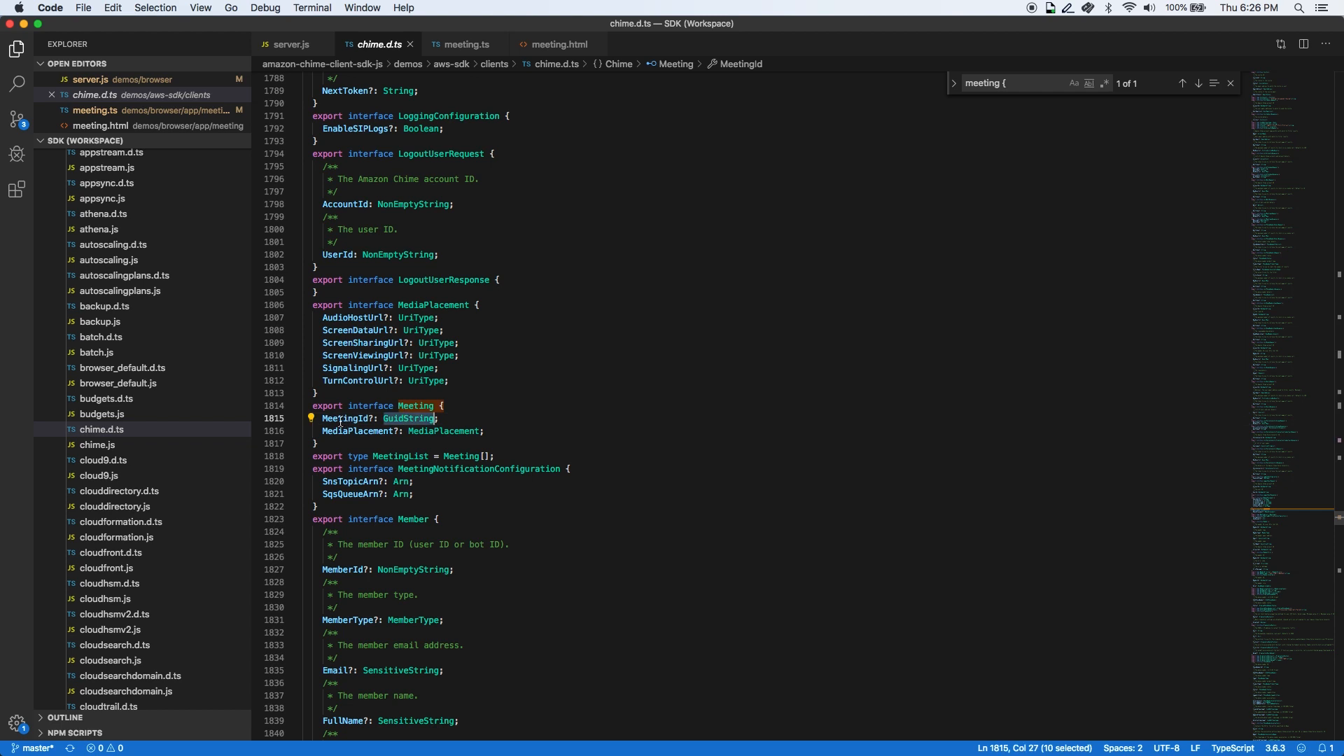
{"action": "left_click", "coordinate": [437, 431]}
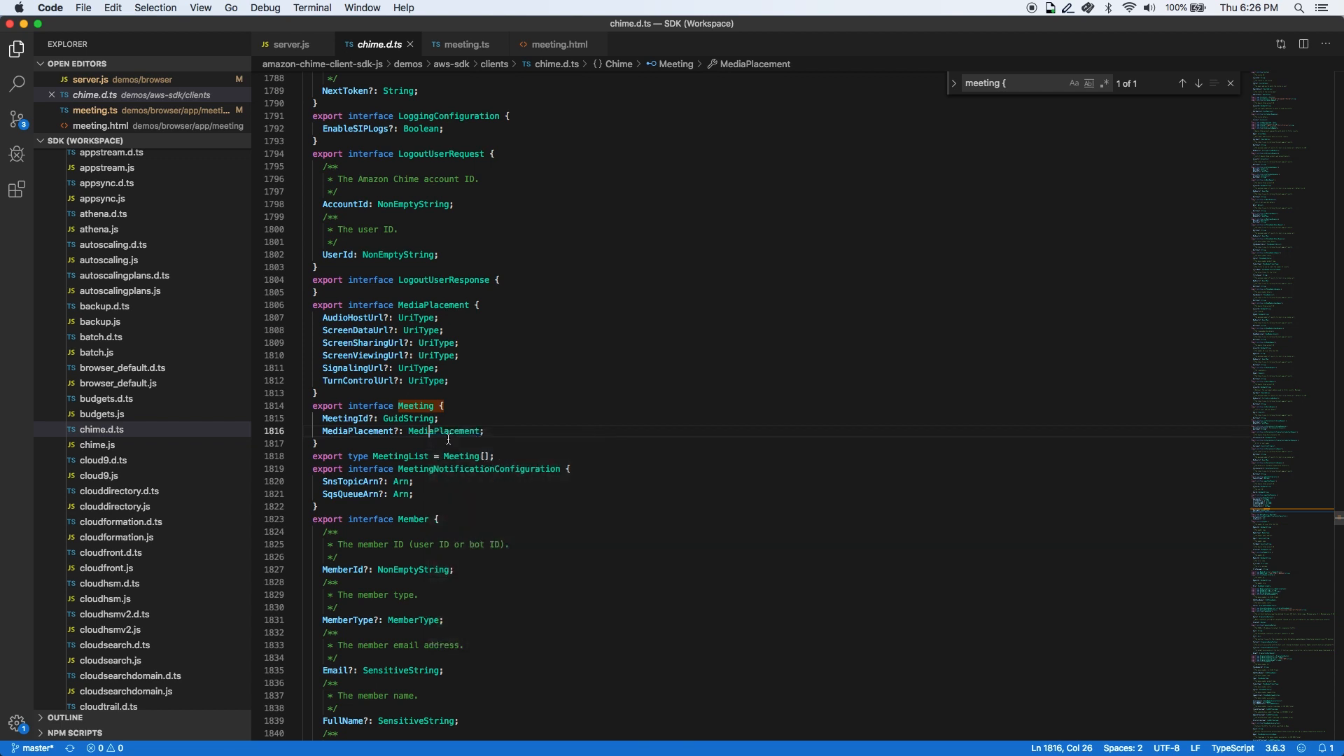
{"action": "left_click", "coordinate": [288, 43]}
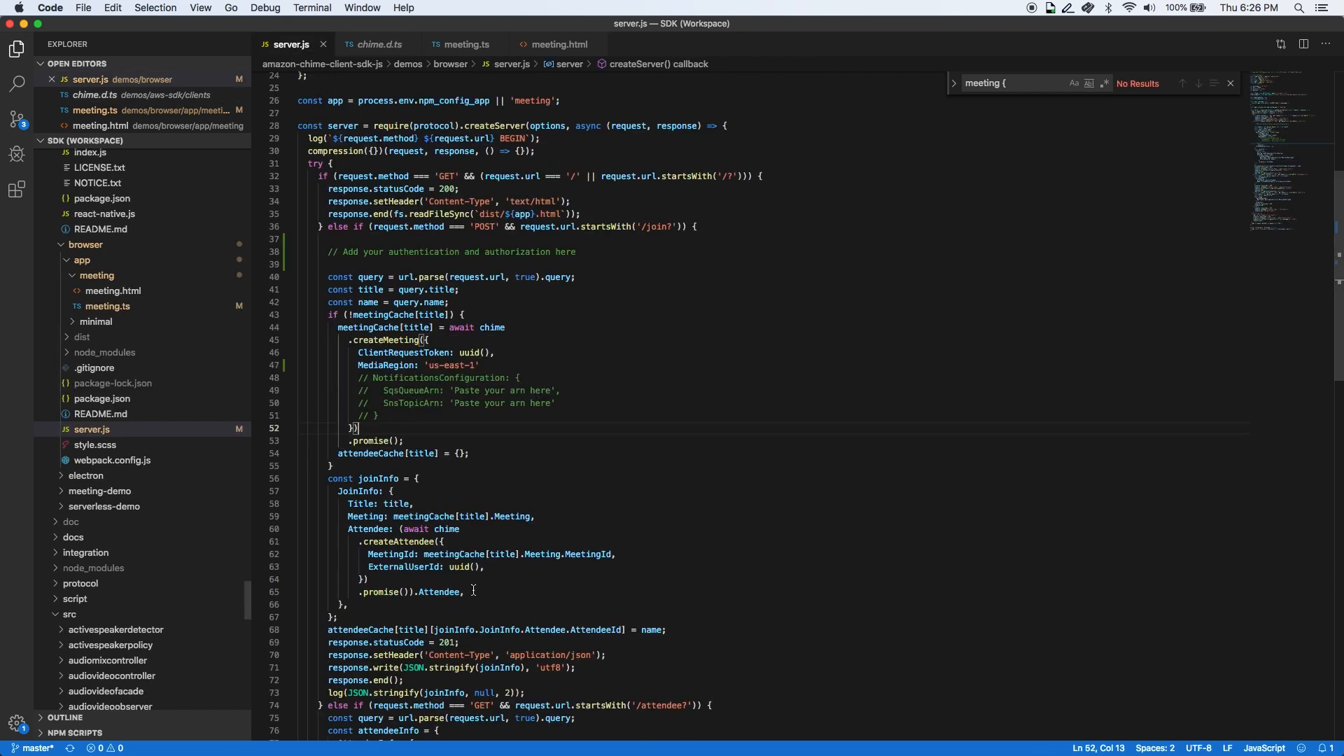
Inspect ExternalUserId, then the Attendee interface's AttendeeId GuidString and JoinToken in chime.d.ts.
{"action": "double_click", "coordinate": [399, 541]}
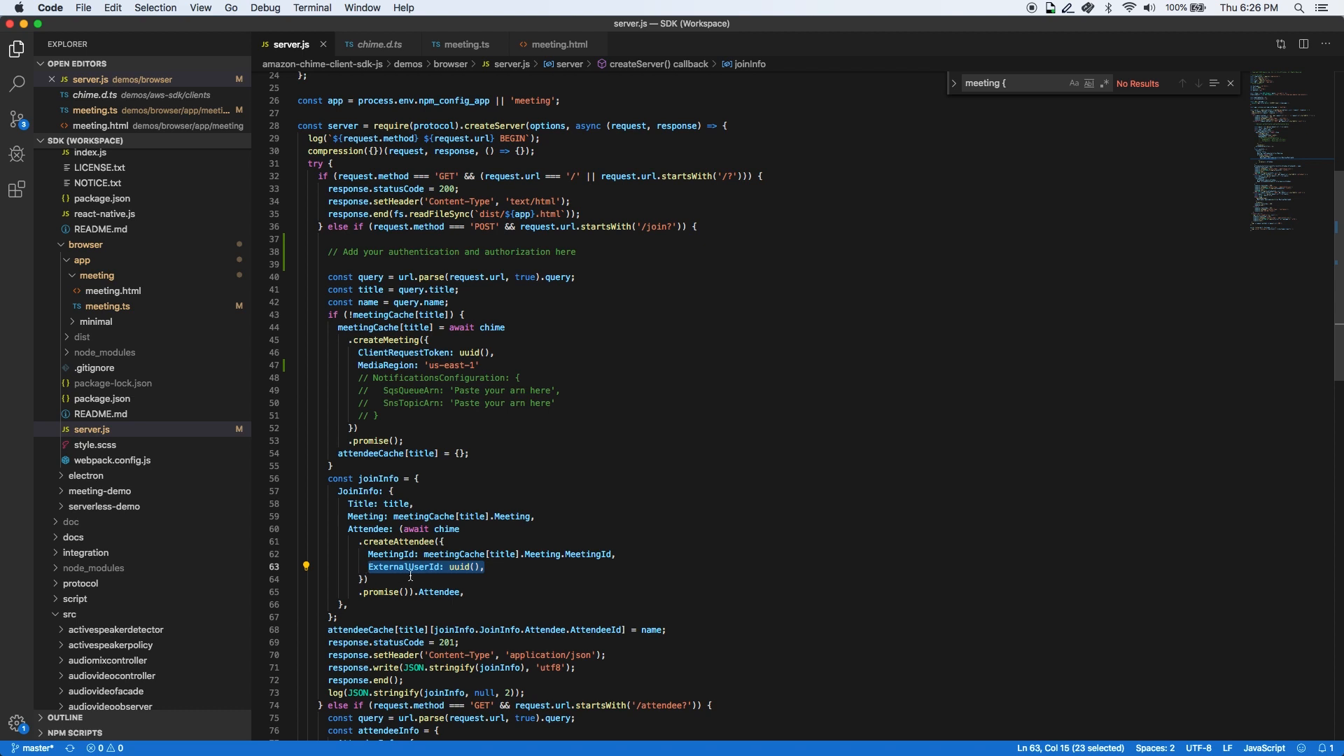
{"action": "mouse_move", "coordinate": [438, 593]}
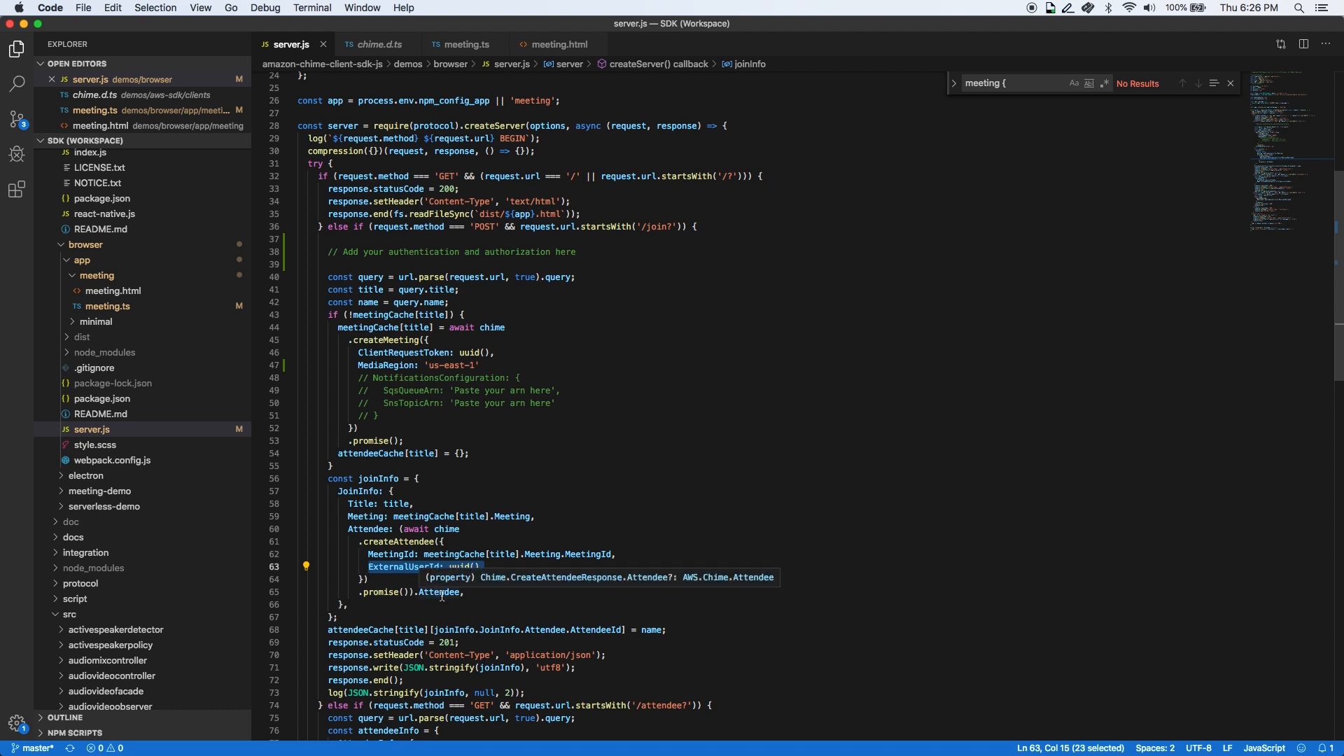
{"action": "left_click", "coordinate": [375, 44]}
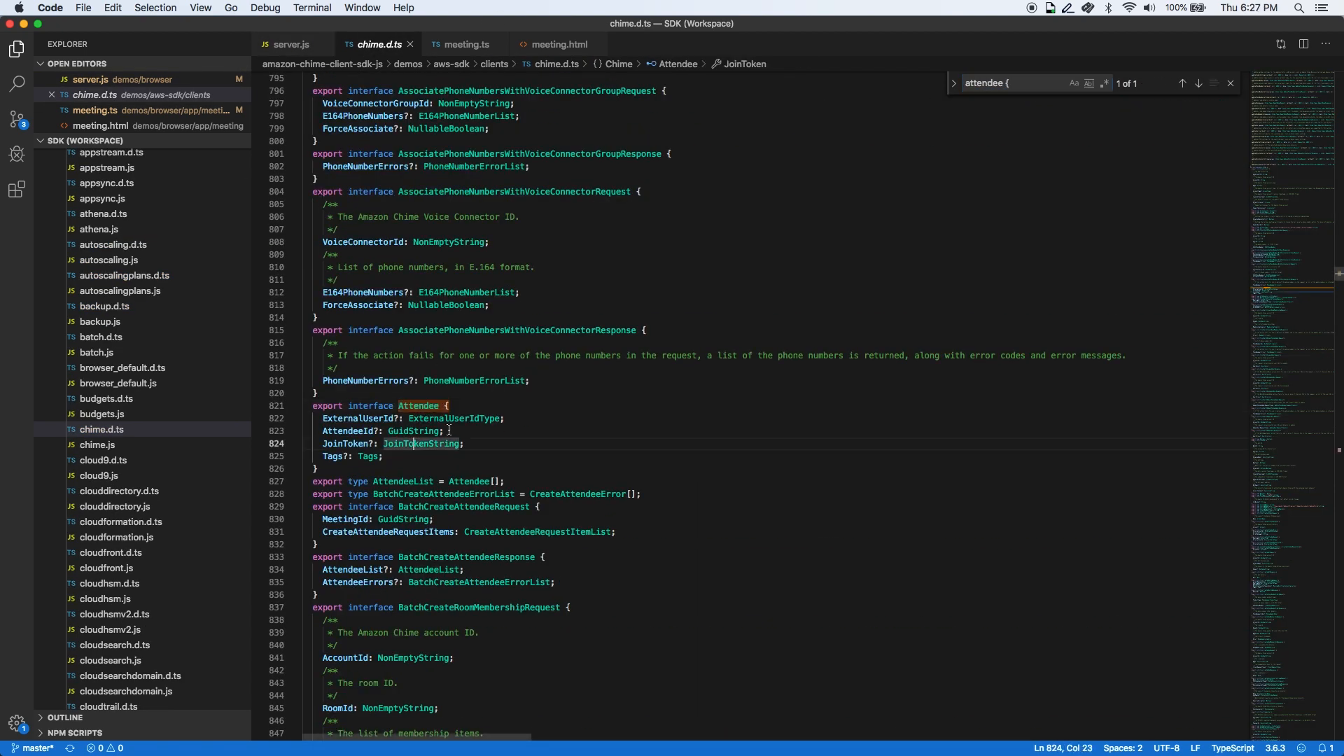
{"action": "double_click", "coordinate": [411, 430]}
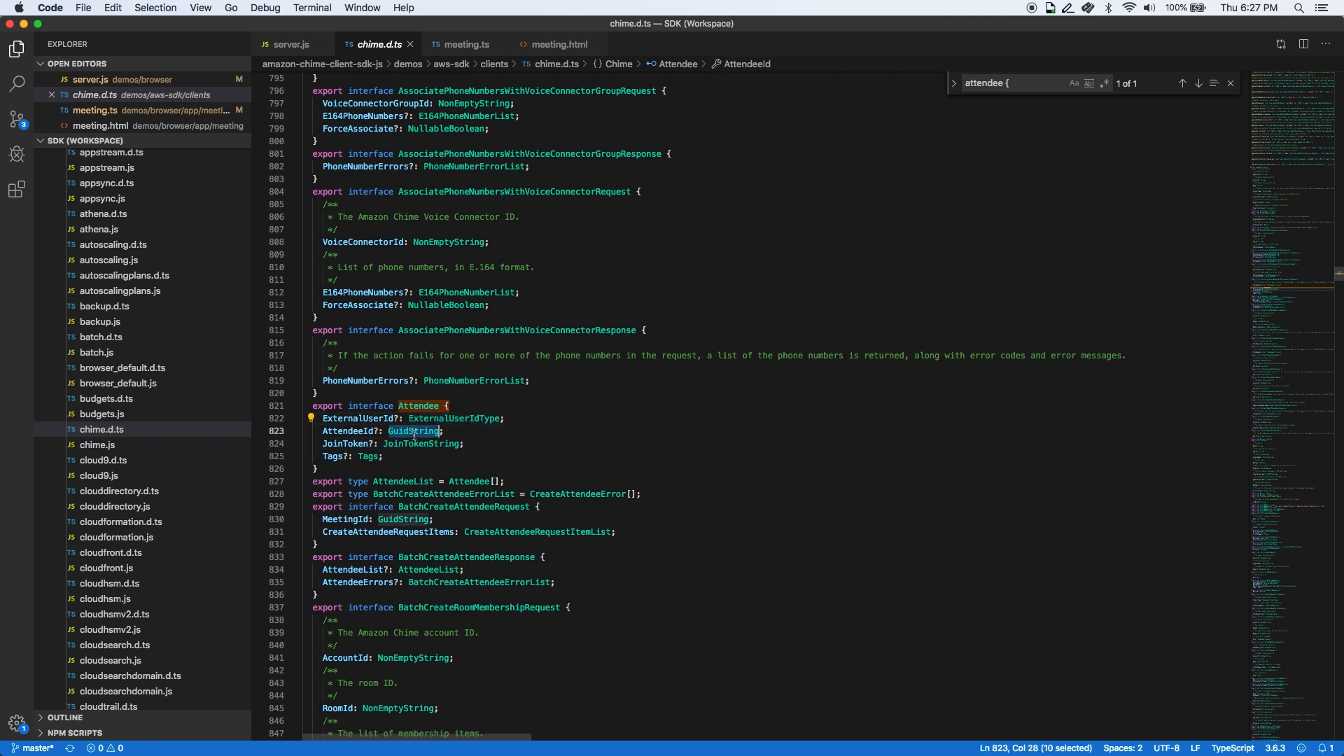
{"action": "mouse_move", "coordinate": [420, 444]}
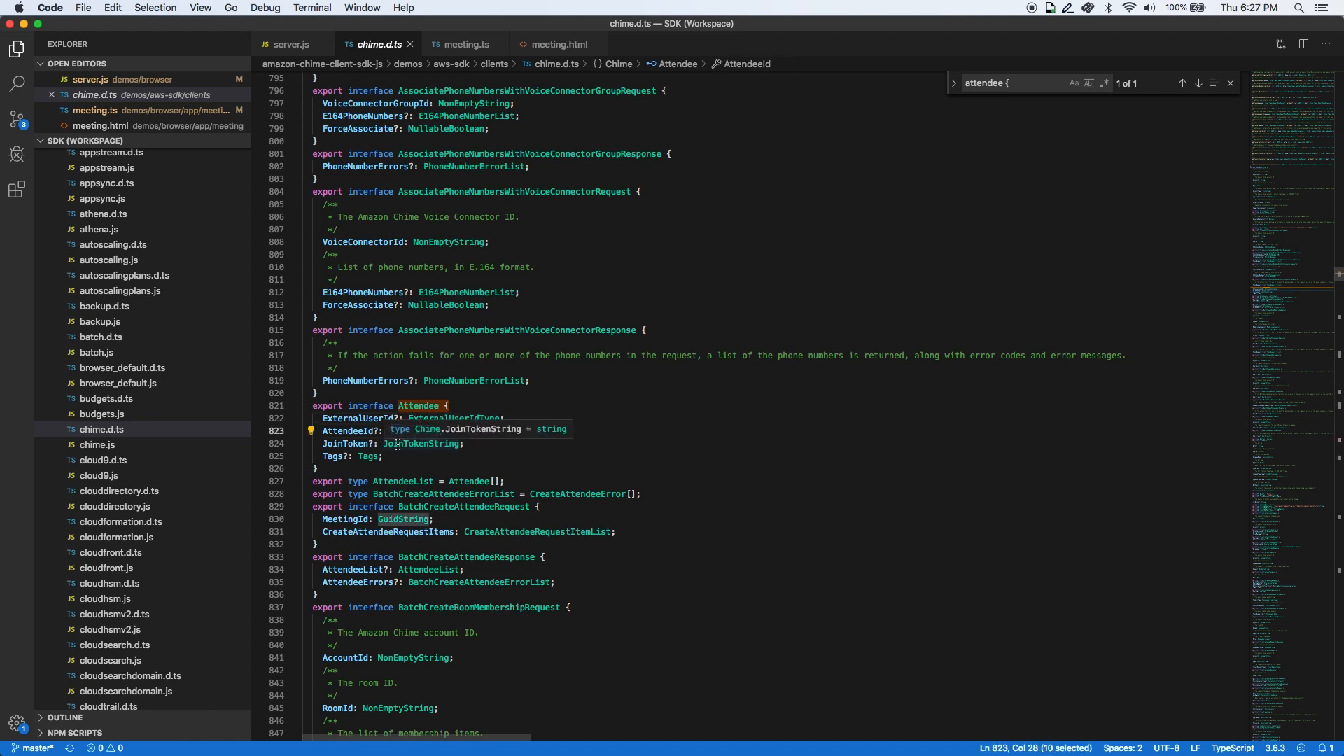
{"action": "left_click", "coordinate": [419, 444]}
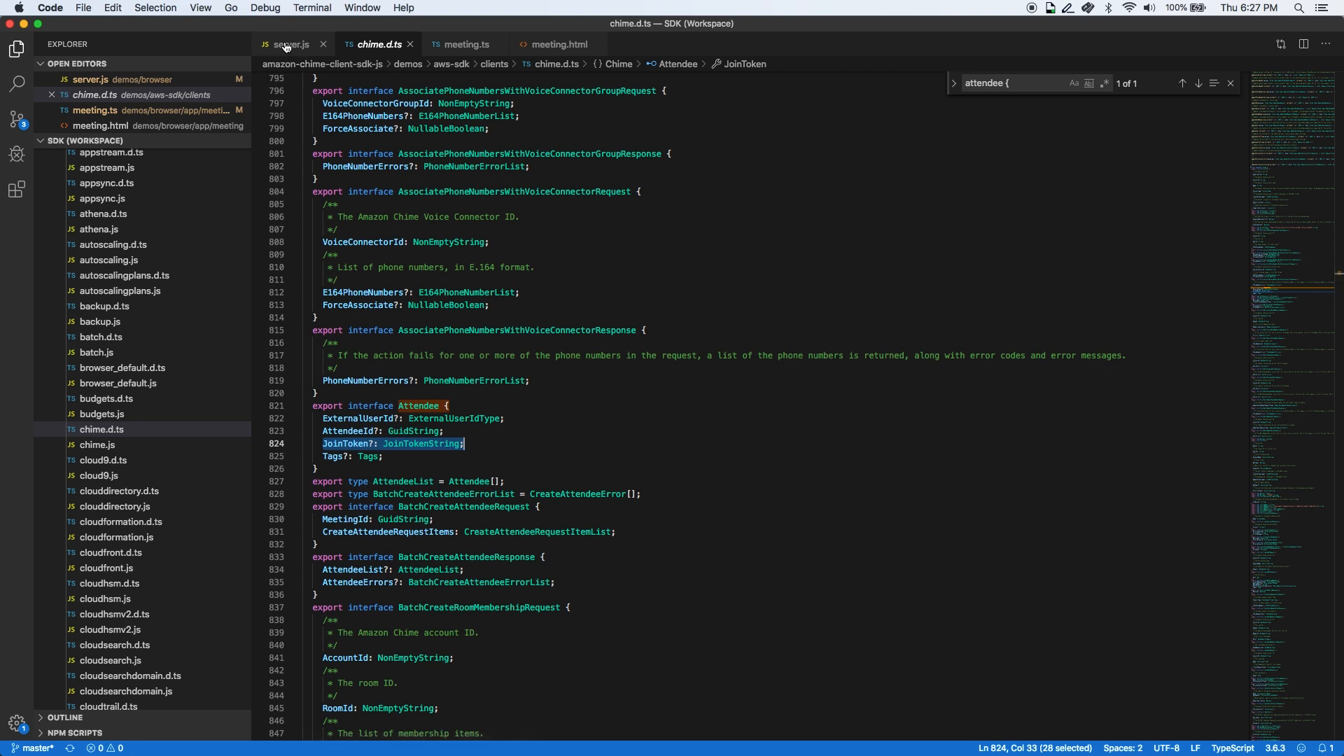
Return to server.js and highlight the response.write(JSON.stringify(joinInfo)) line.
{"action": "left_click", "coordinate": [287, 43]}
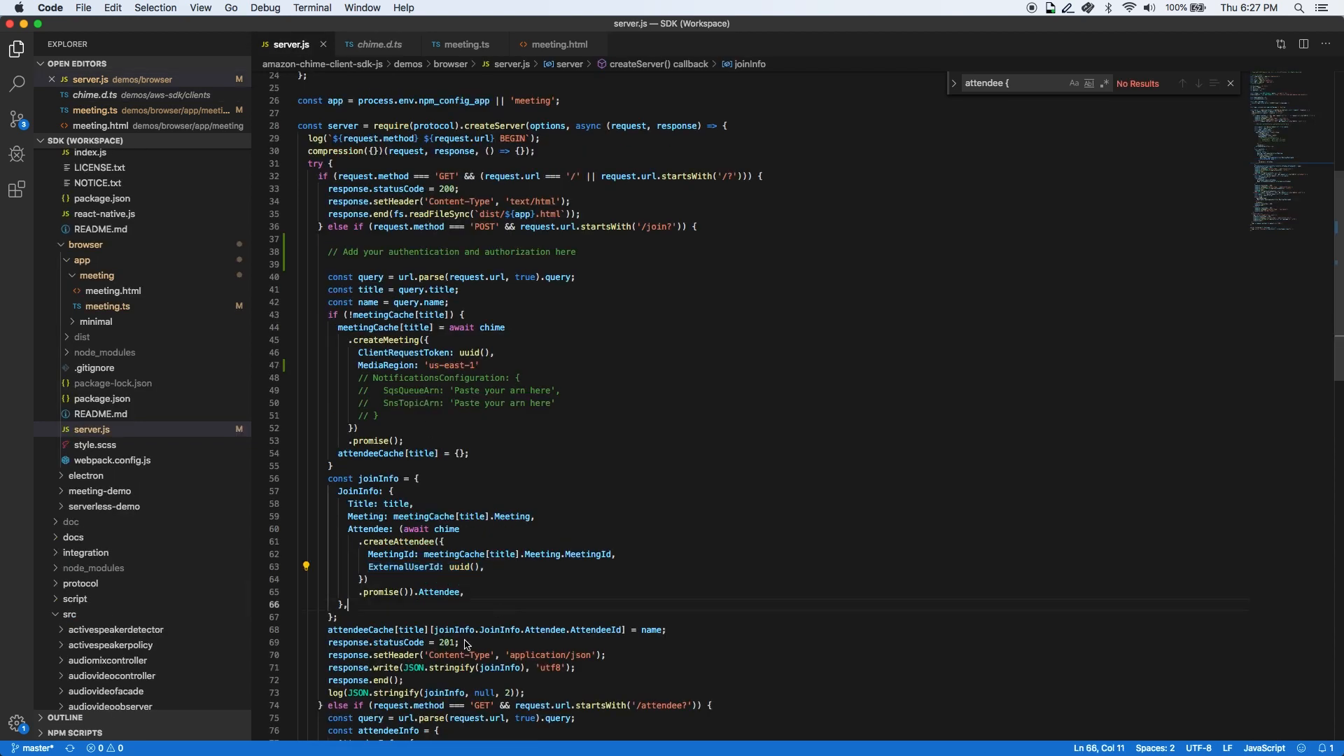
{"action": "double_click", "coordinate": [499, 563]}
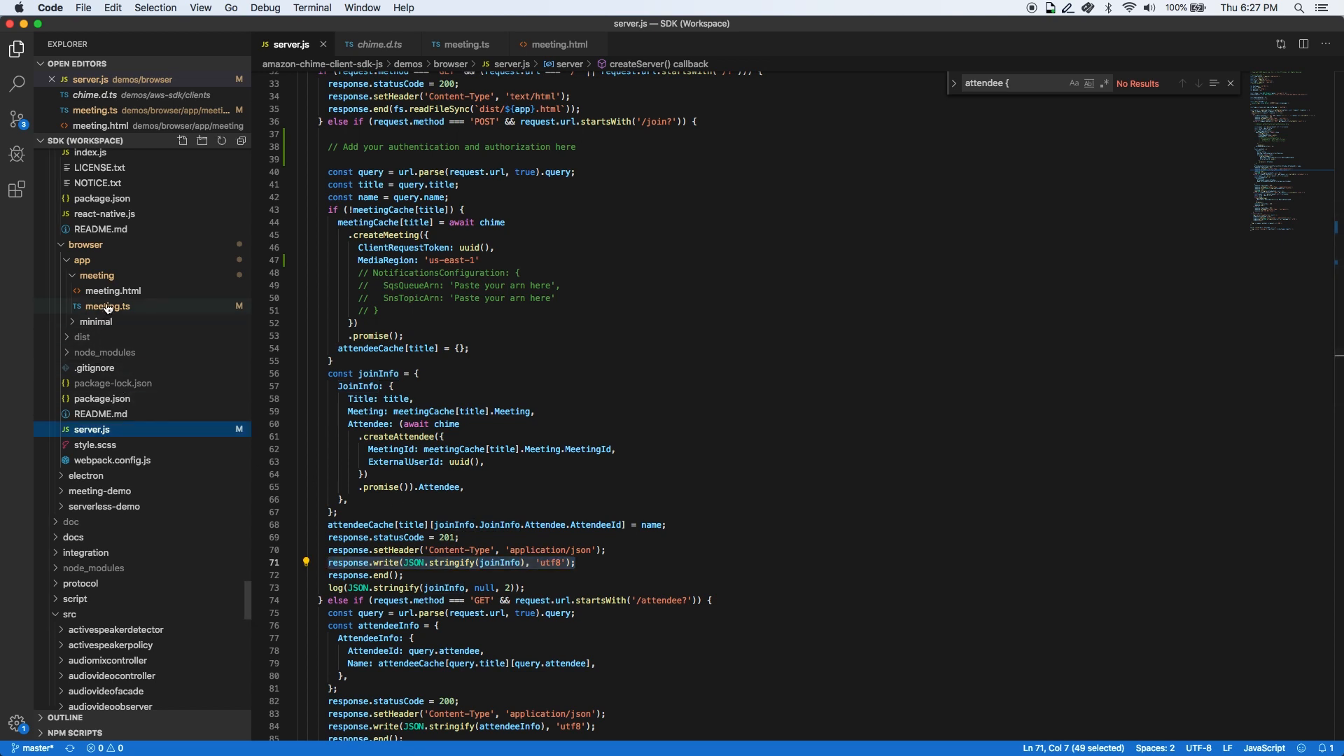
From initializeMeetingSession in meeting.ts, inspect the MeetingSessionConfiguration and MeetingSessionCredentials definitions.
{"action": "left_click", "coordinate": [464, 43]}
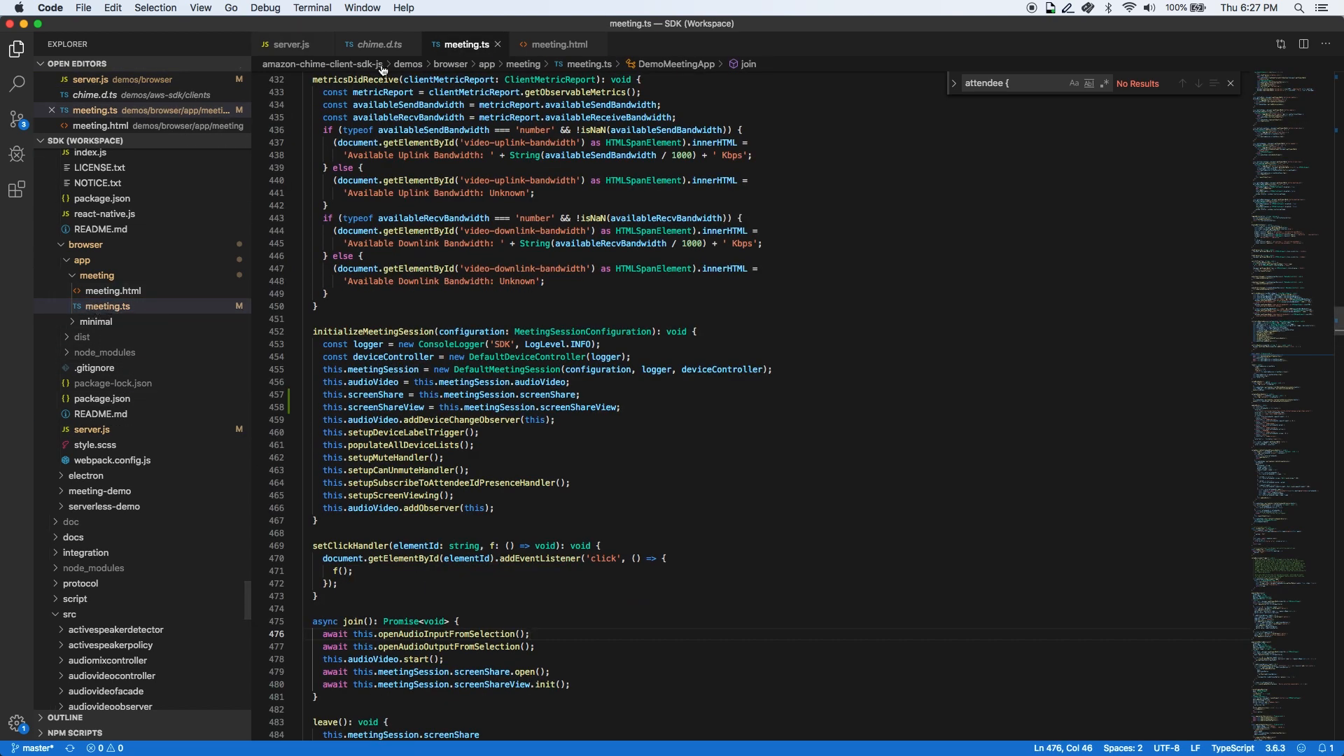
{"action": "left_click", "coordinate": [381, 333]}
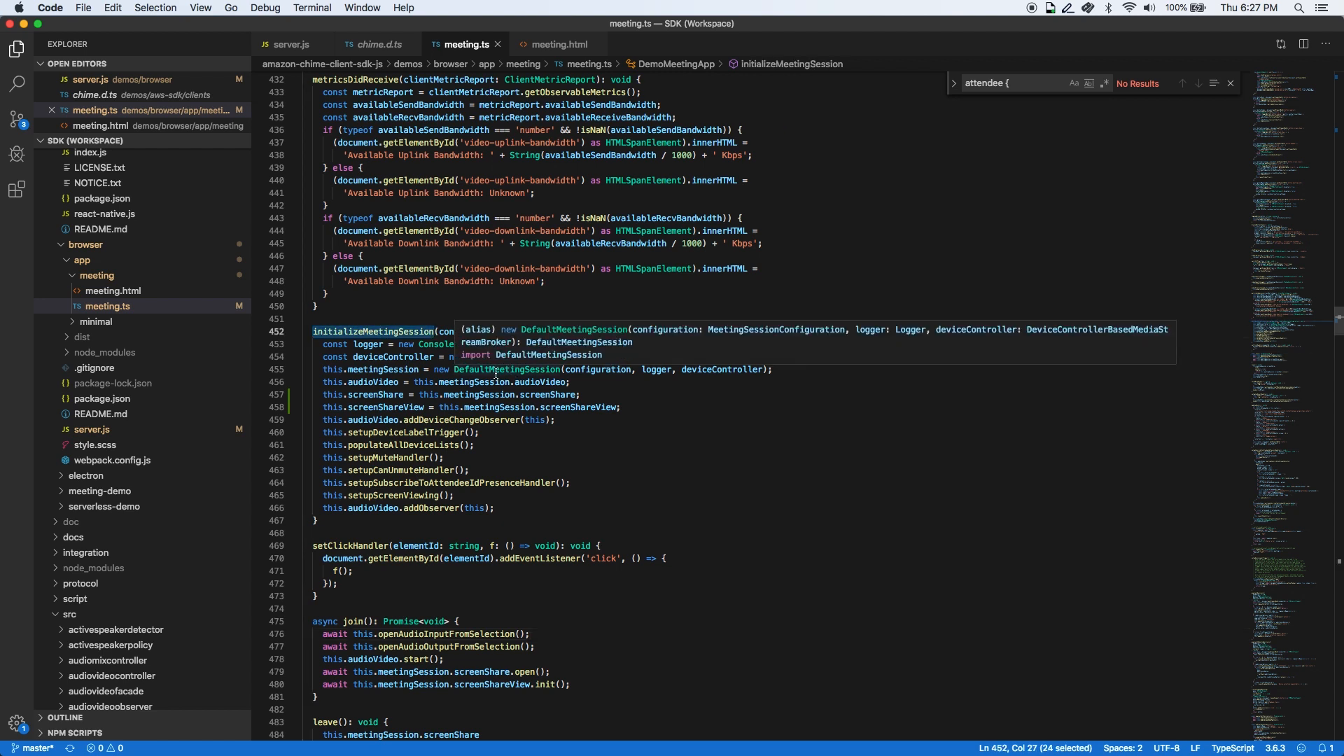
{"action": "right_click", "coordinate": [548, 332]}
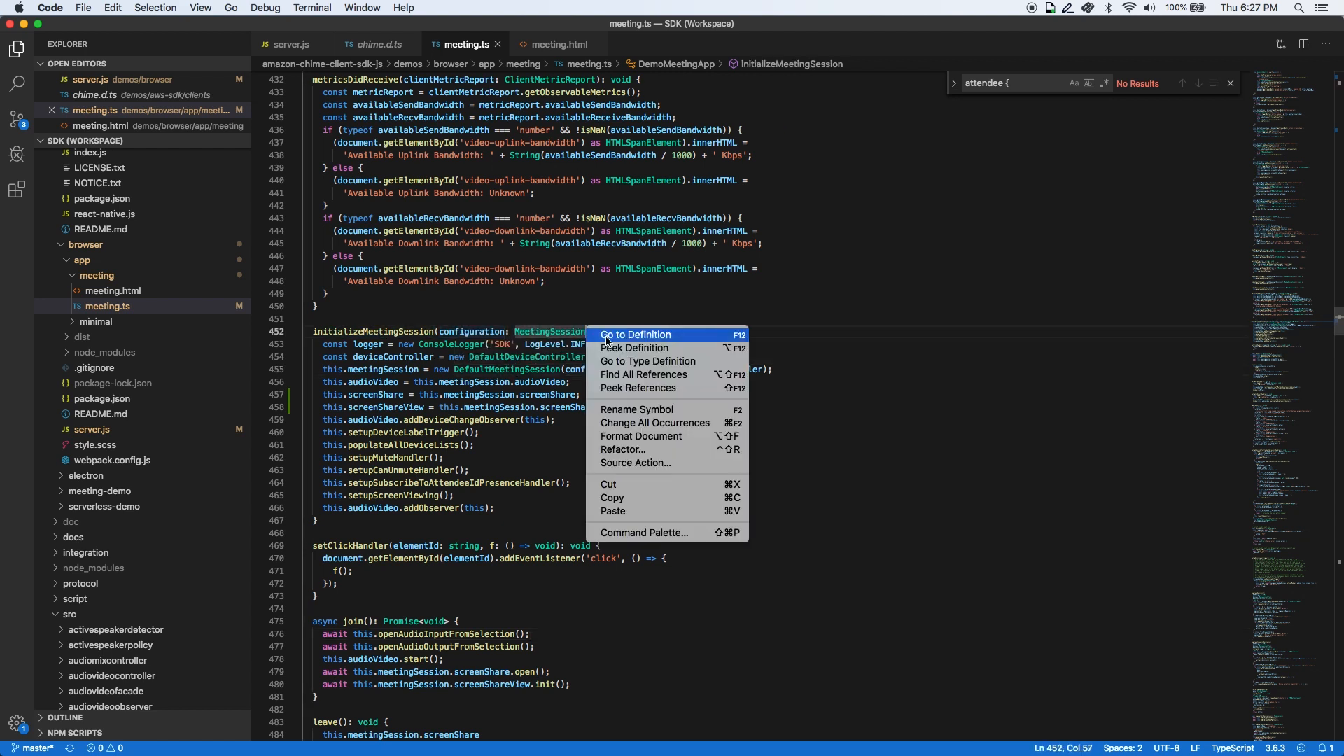
{"action": "left_click", "coordinate": [636, 335]}
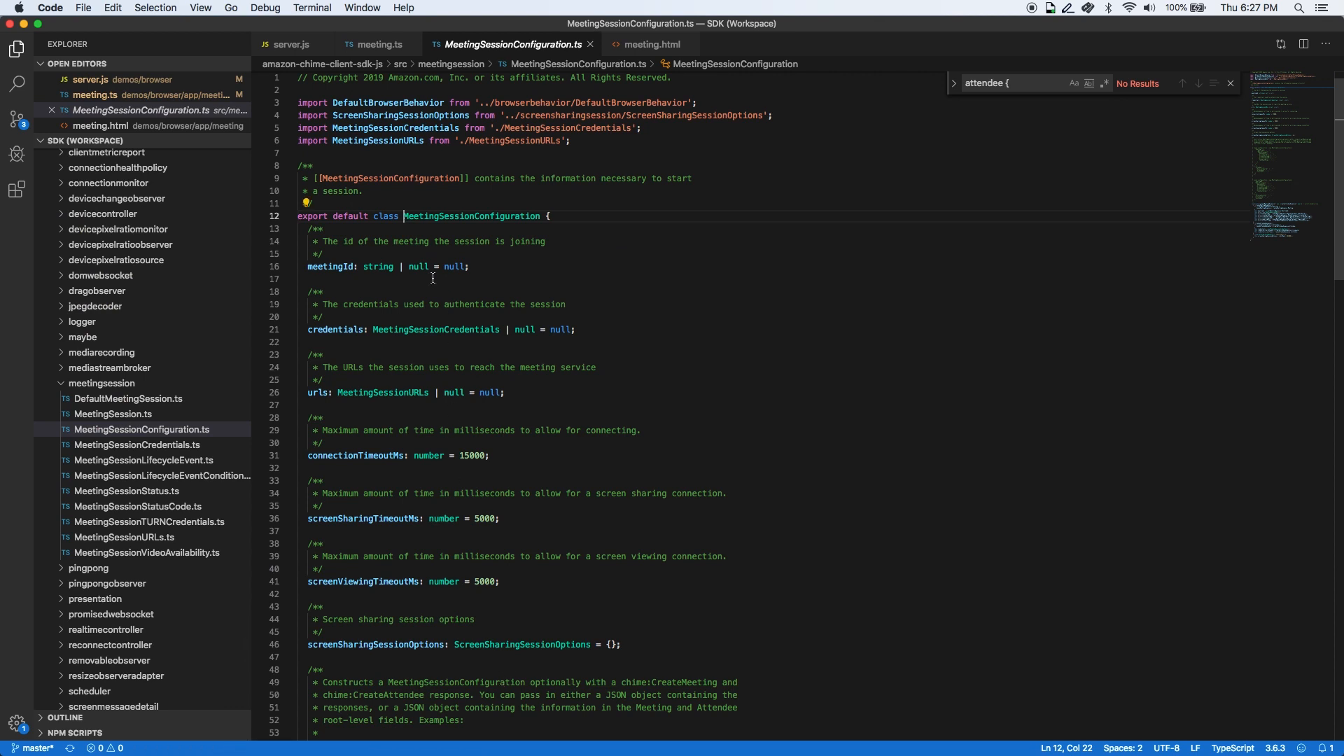
{"action": "left_click", "coordinate": [435, 329]}
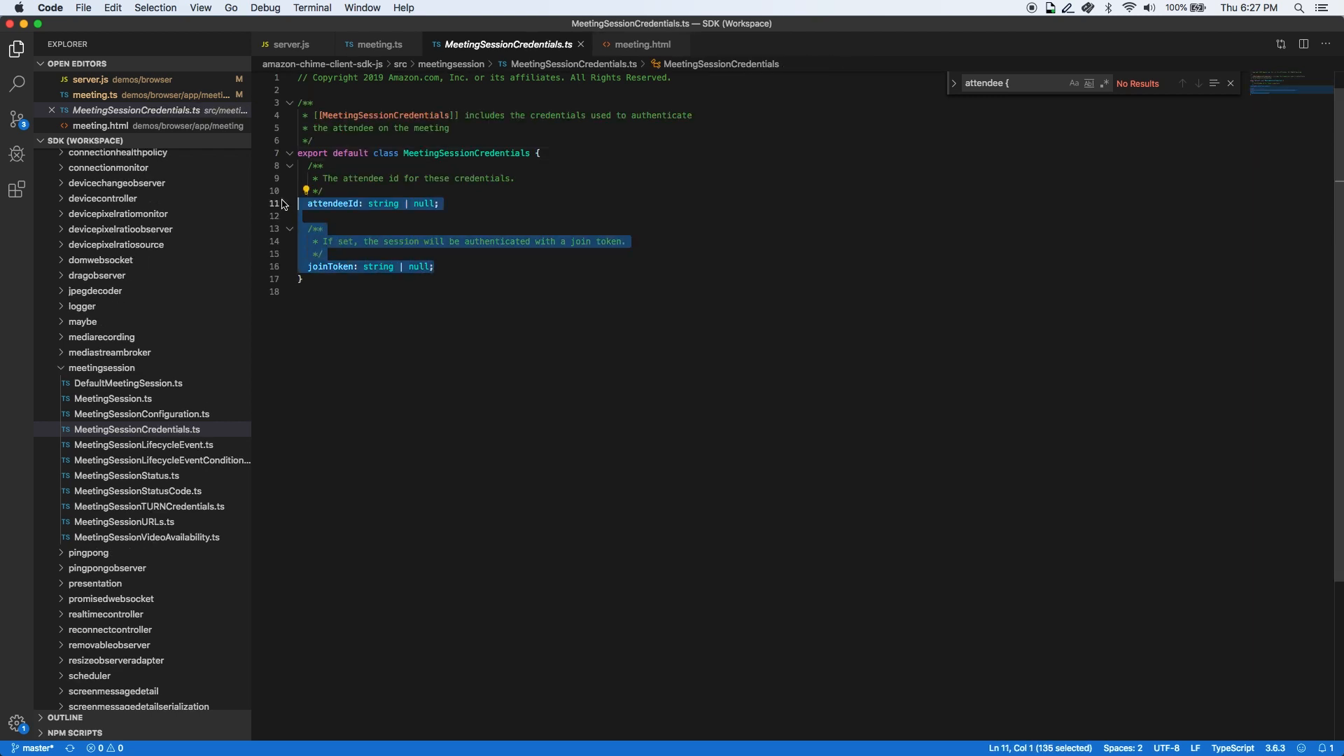
{"action": "left_click", "coordinate": [377, 43]}
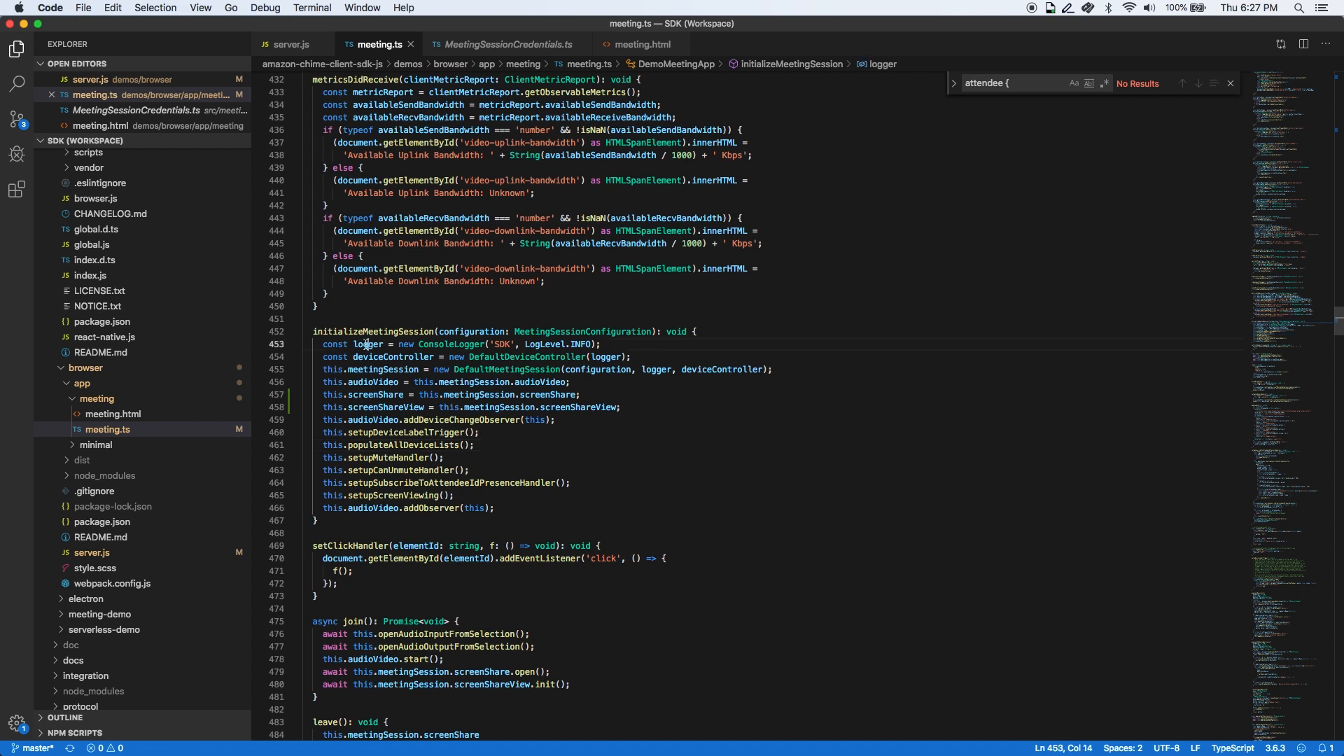
Note ConsoleLogger, jump to the DefaultDeviceController definition, and return to meeting.ts.
{"action": "double_click", "coordinate": [454, 344]}
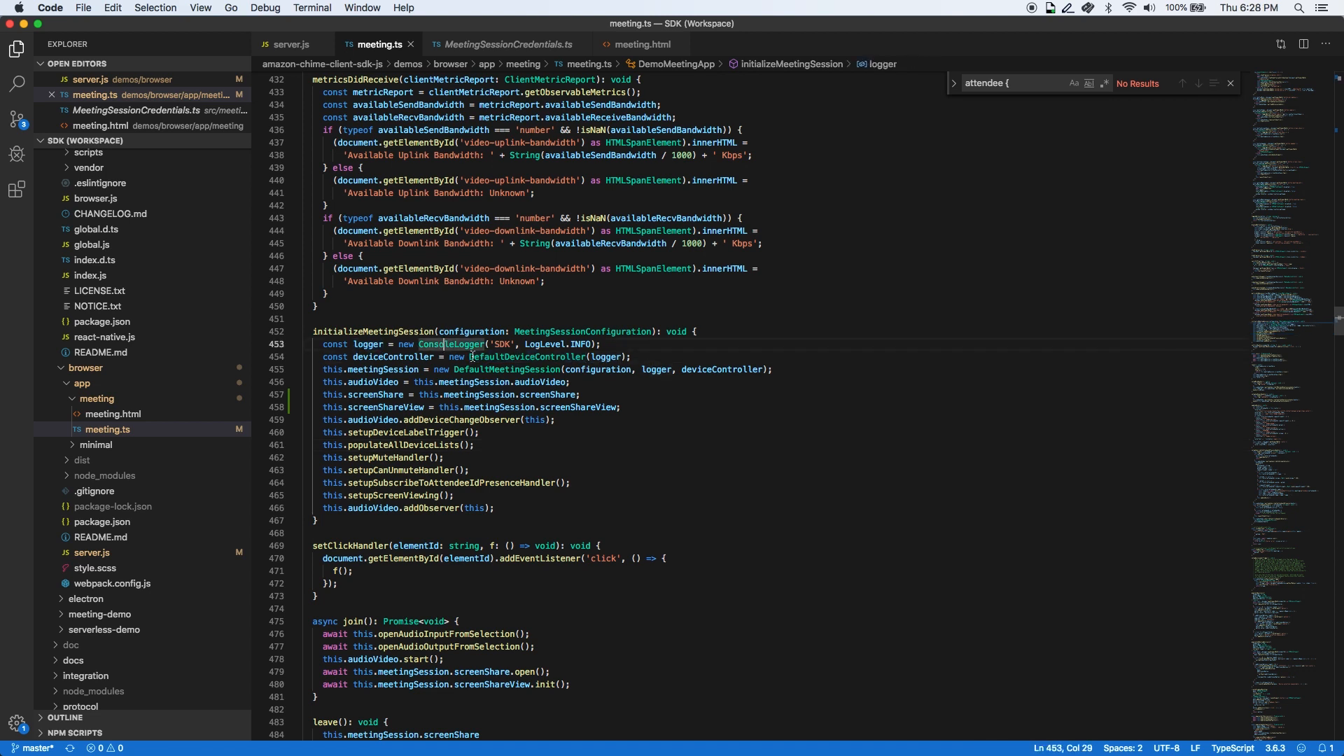
{"action": "left_click", "coordinate": [526, 357]}
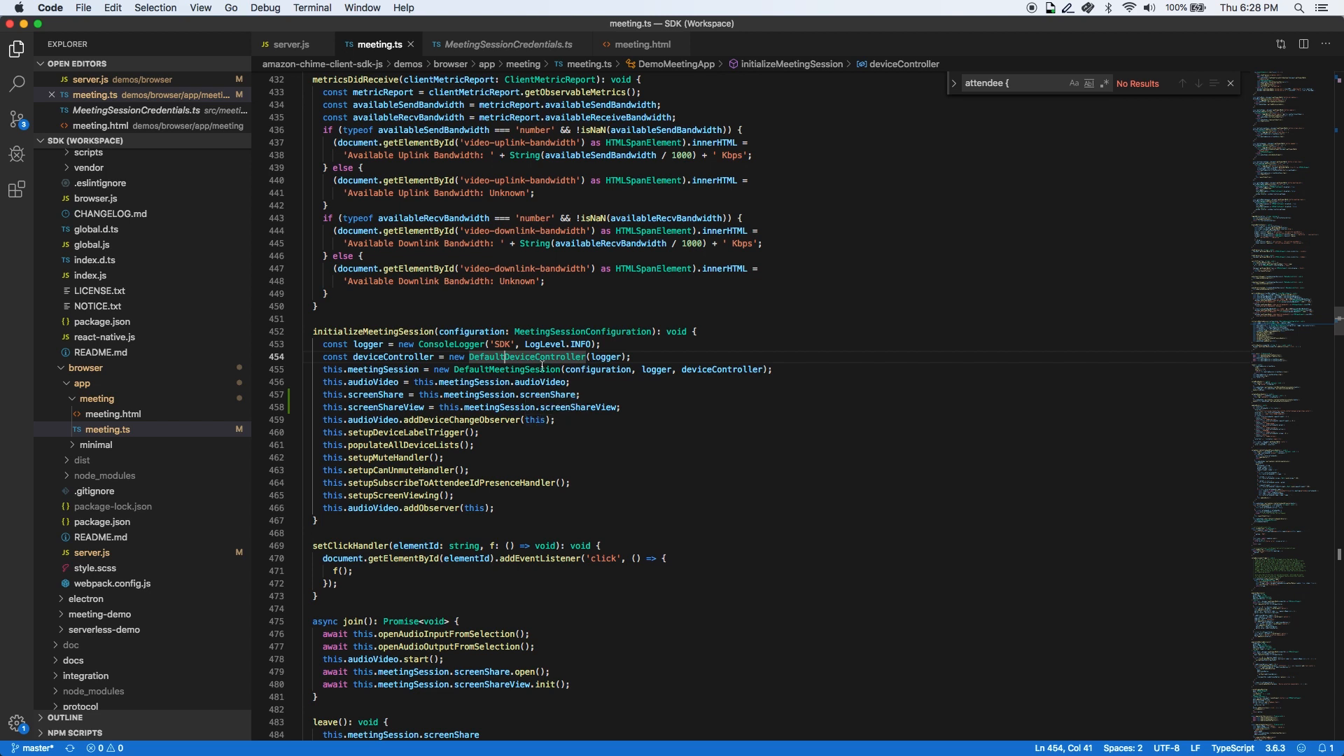
{"action": "mouse_move", "coordinate": [527, 357]}
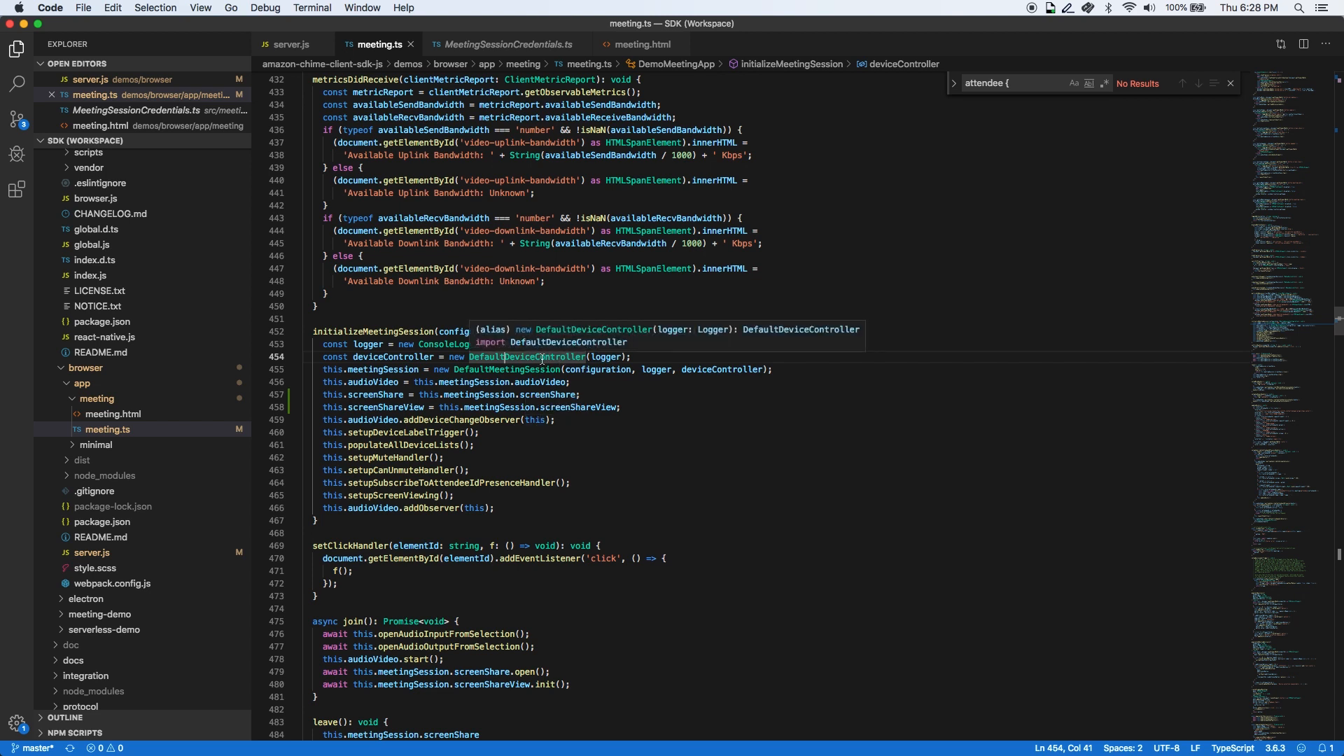
{"action": "right_click", "coordinate": [528, 357]}
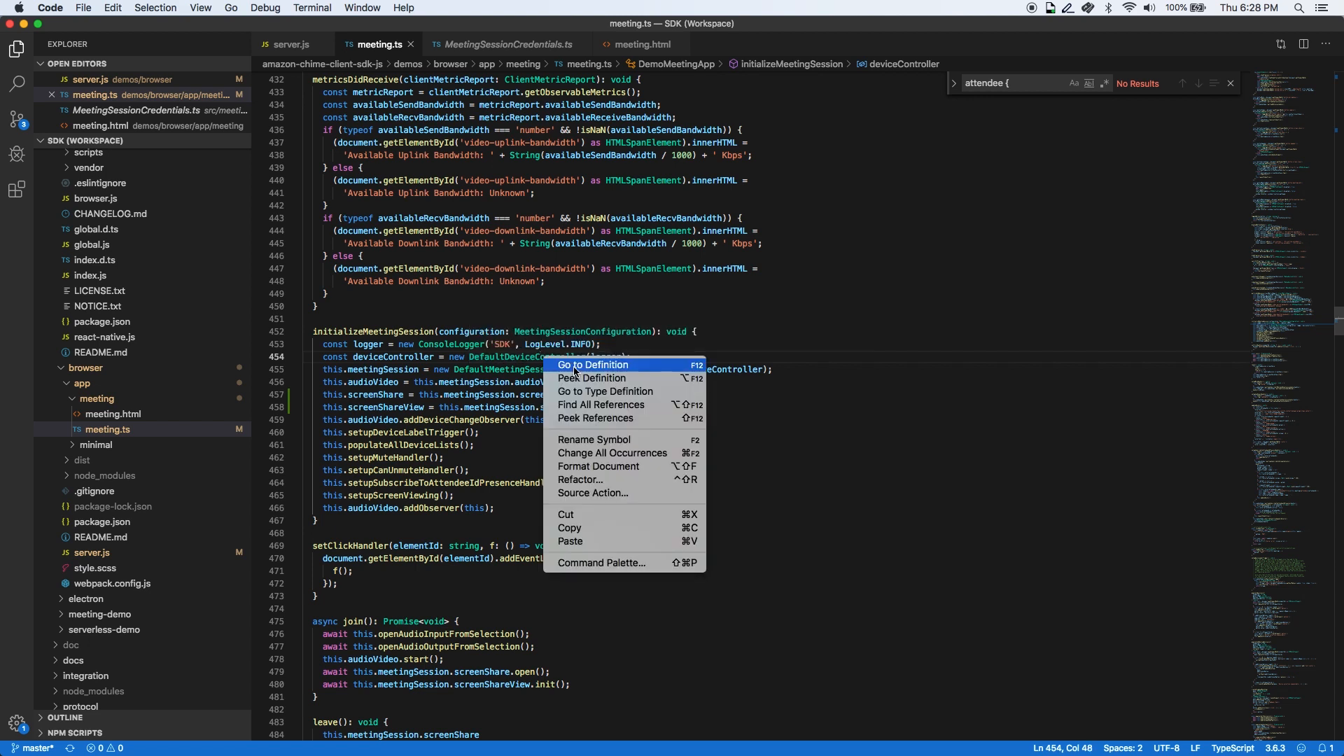
{"action": "left_click", "coordinate": [593, 364]}
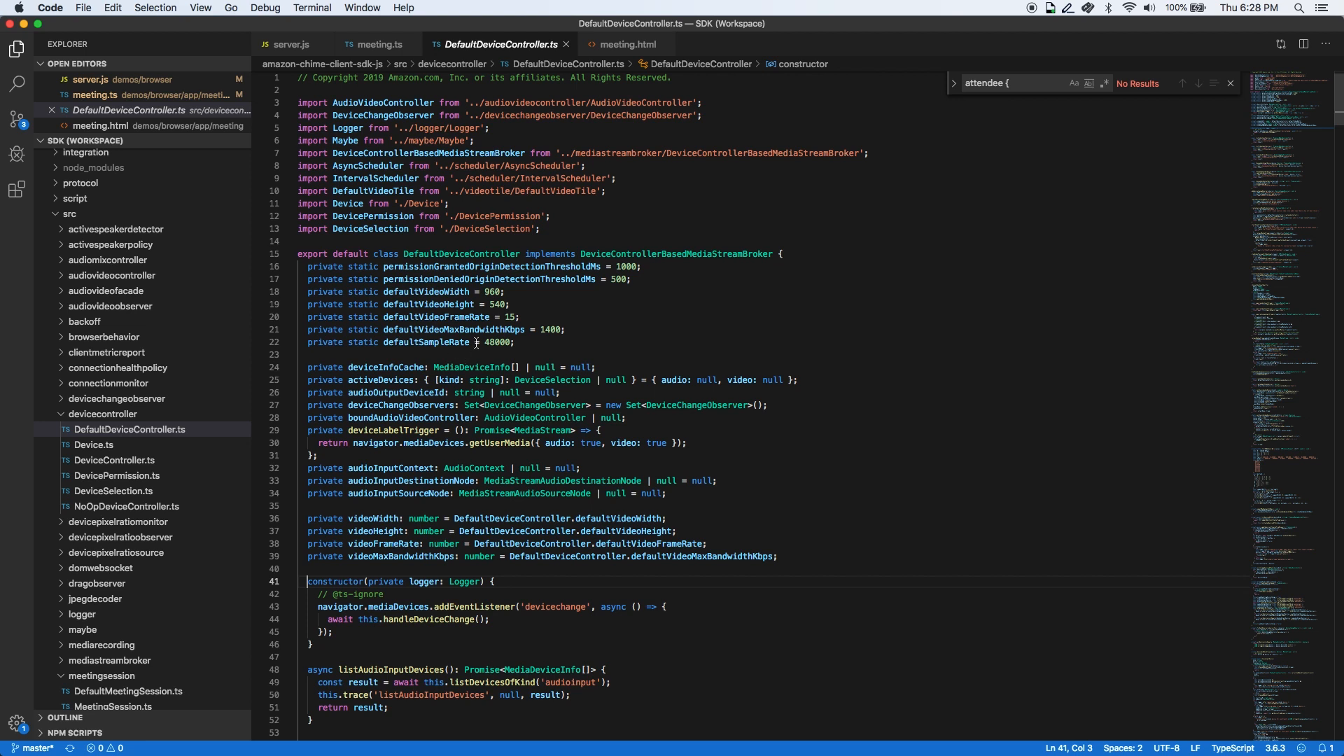
{"action": "left_click", "coordinate": [375, 43]}
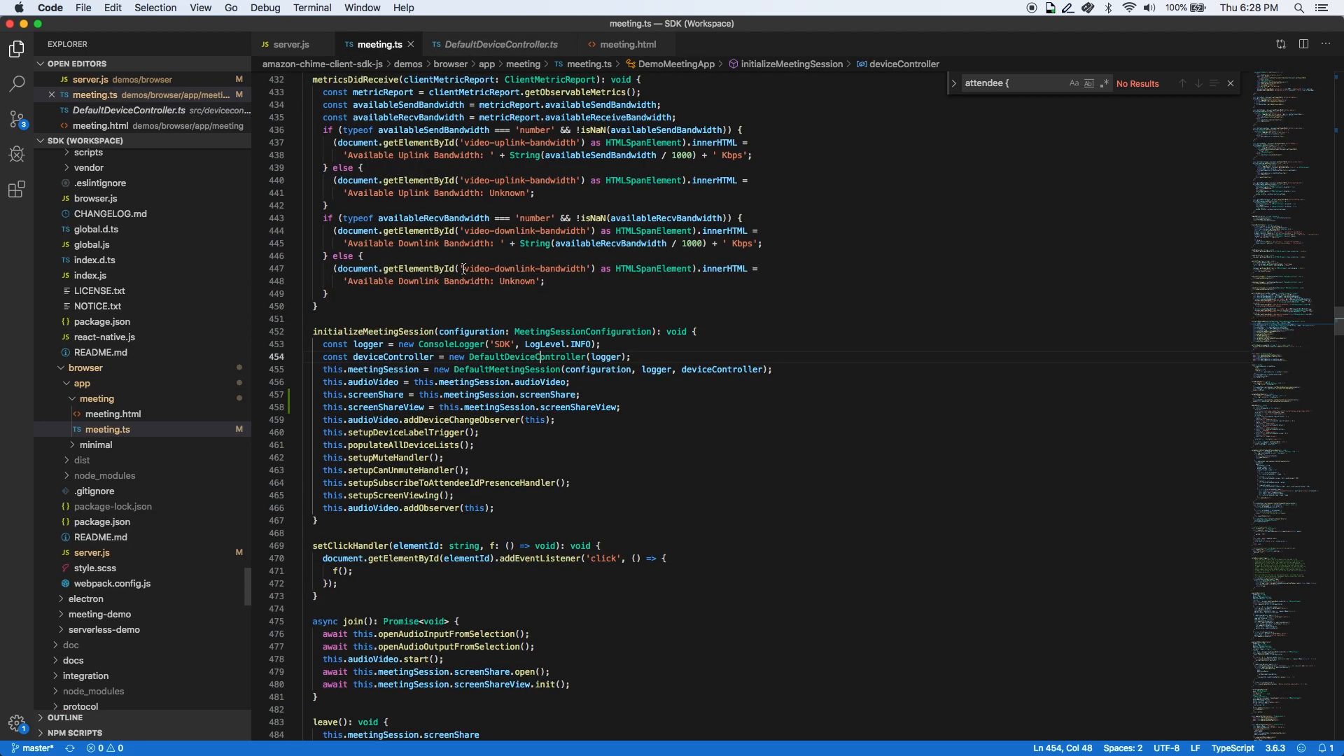
Highlight the audioVideo, screenShare and screenShareView assignments in meeting.ts.
{"action": "double_click", "coordinate": [373, 381]}
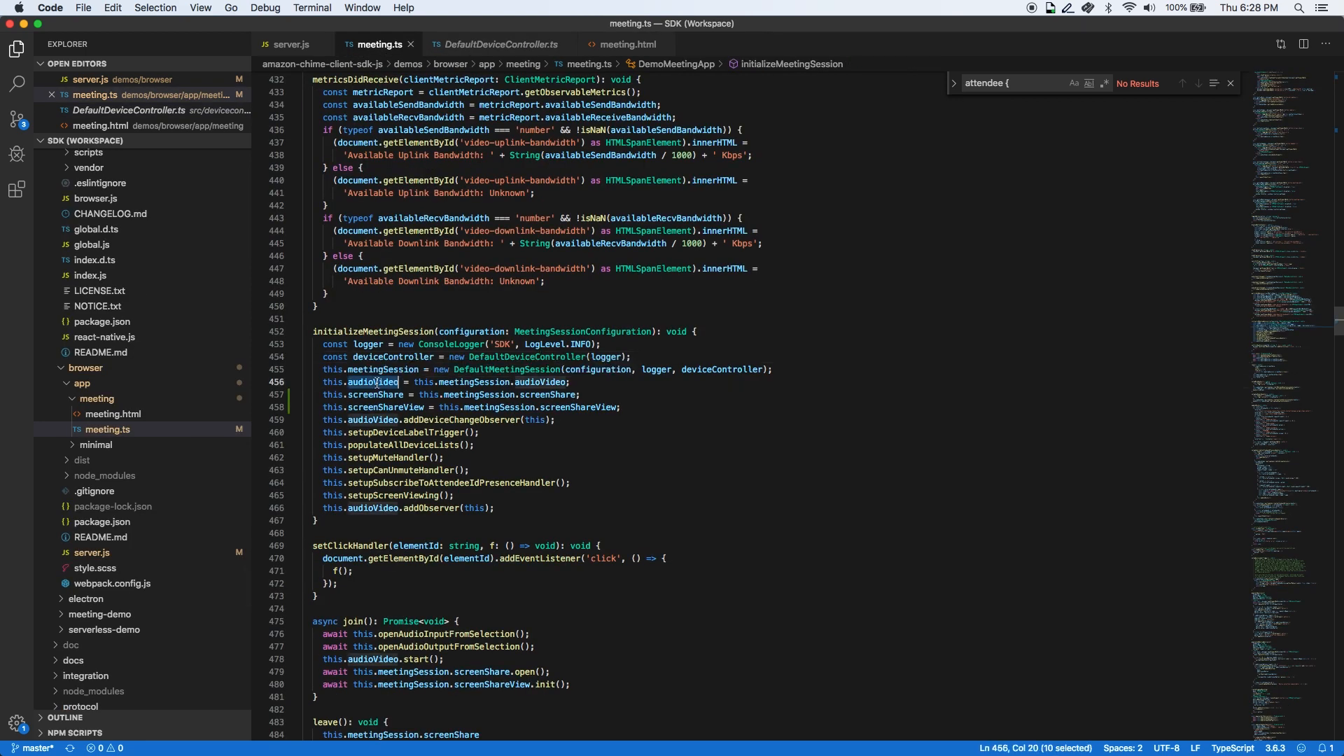
{"action": "left_click", "coordinate": [386, 394]}
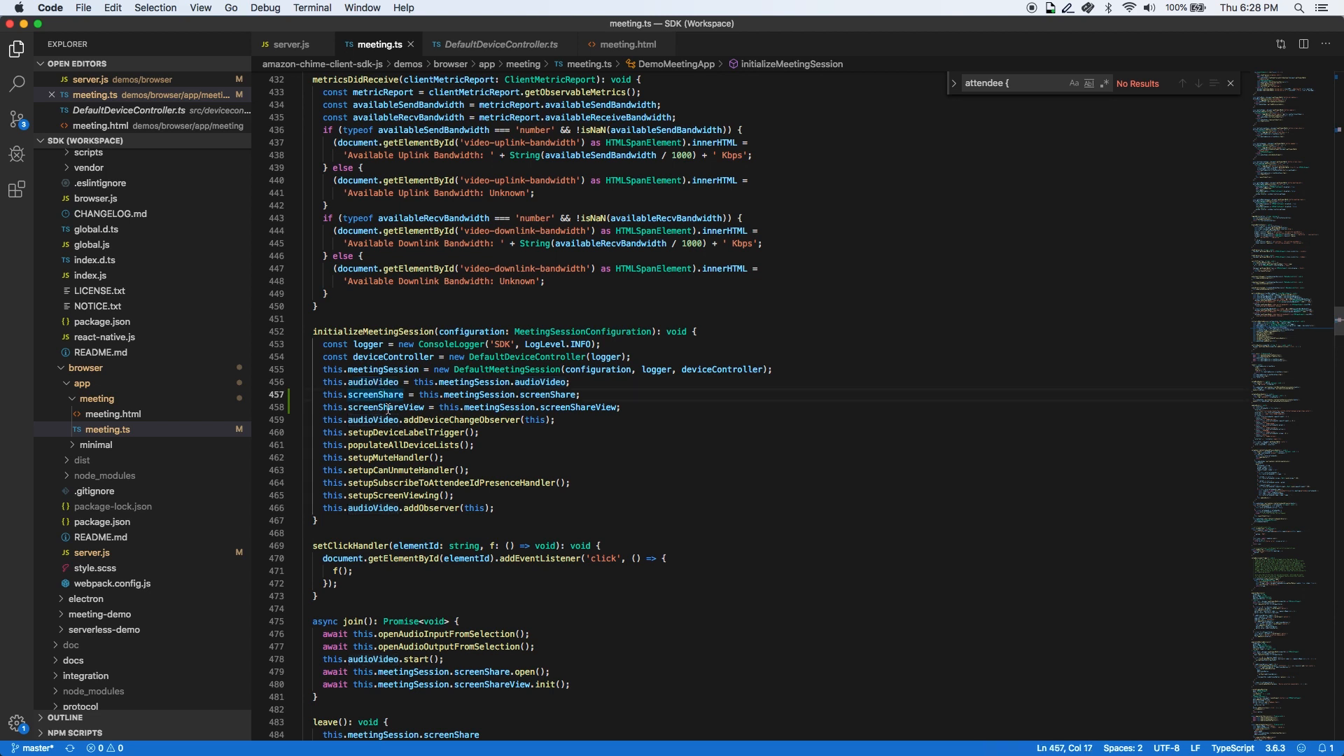
{"action": "left_click", "coordinate": [464, 406]}
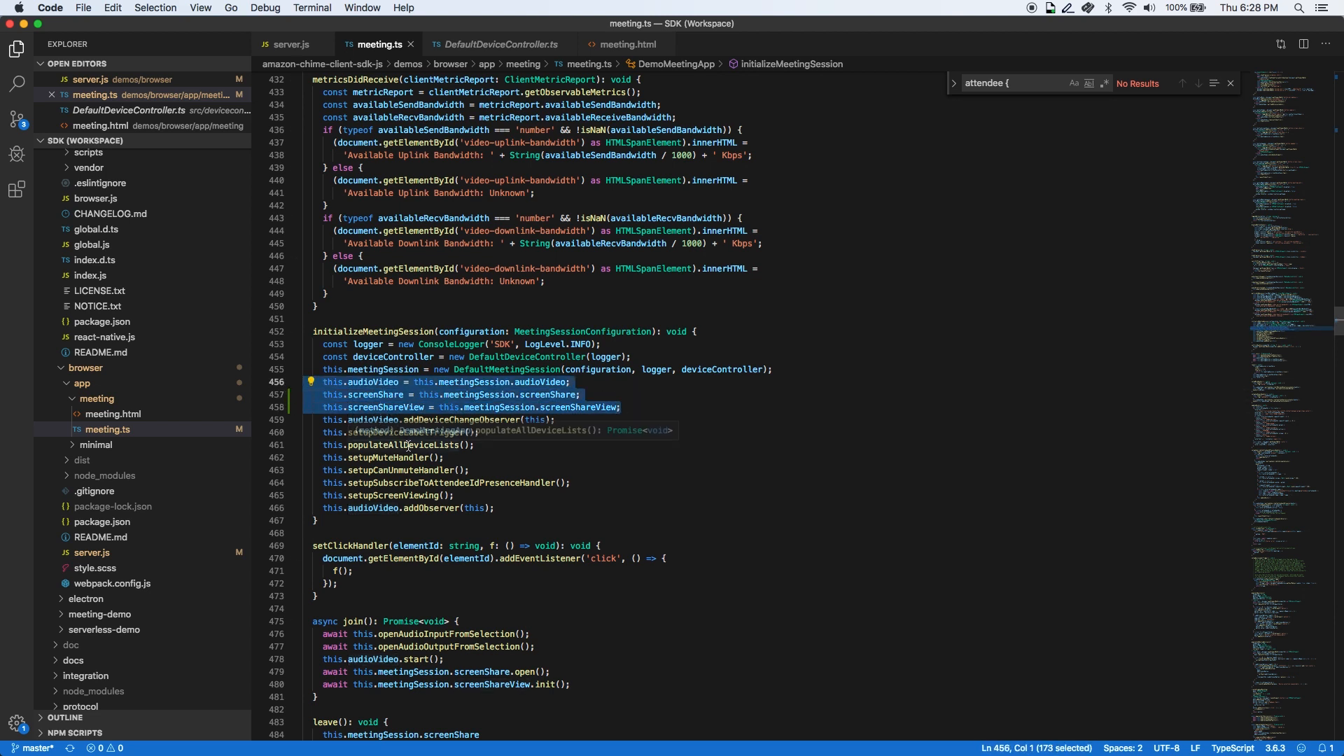
{"action": "mouse_move", "coordinate": [528, 502]}
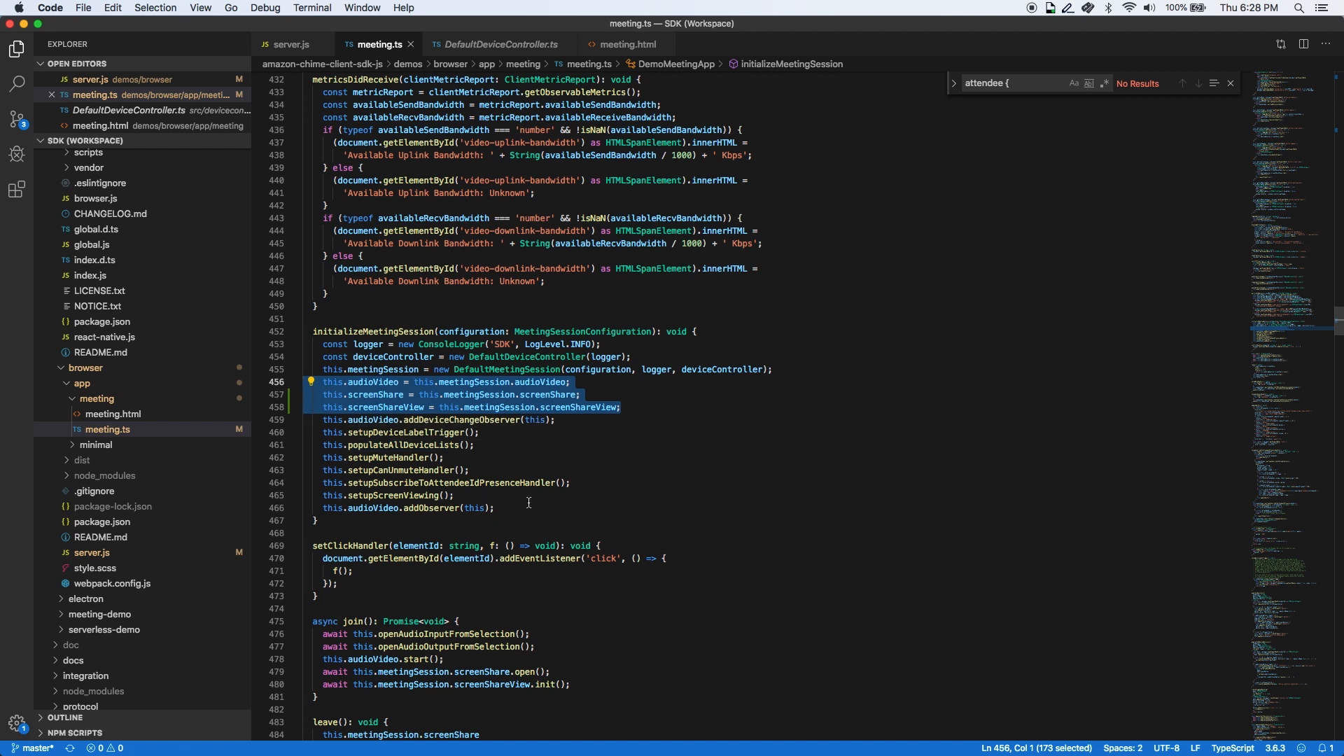
{"action": "left_click", "coordinate": [516, 483]}
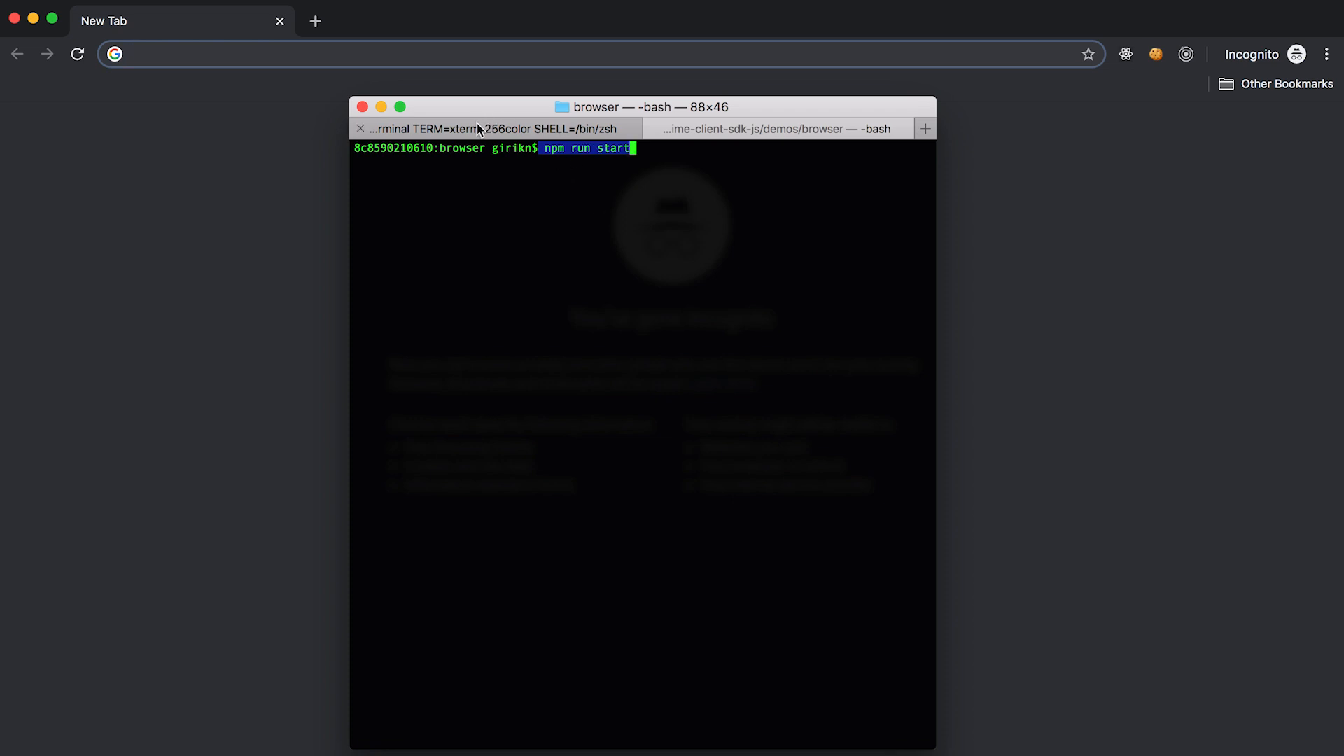
{"action": "key", "text": "Return"}
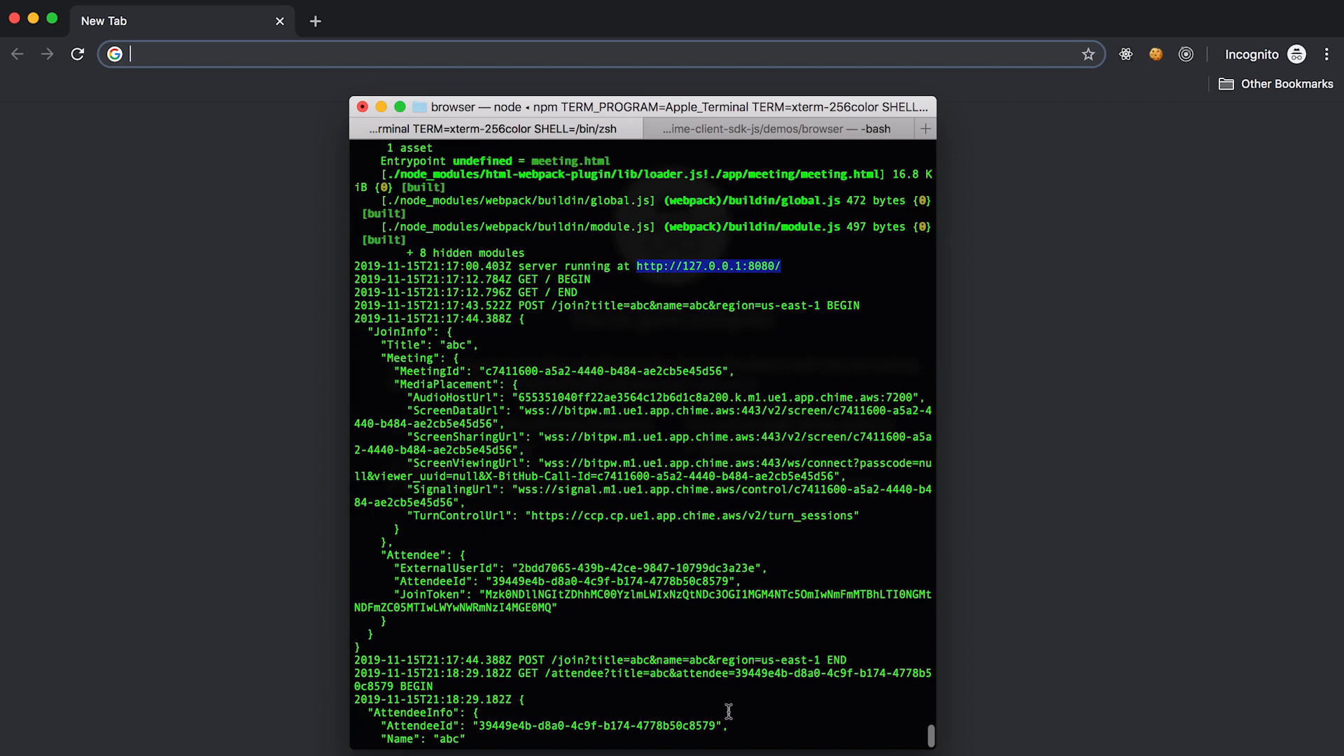
{"action": "scroll", "scroll_direction": "up", "scroll_amount": 3}
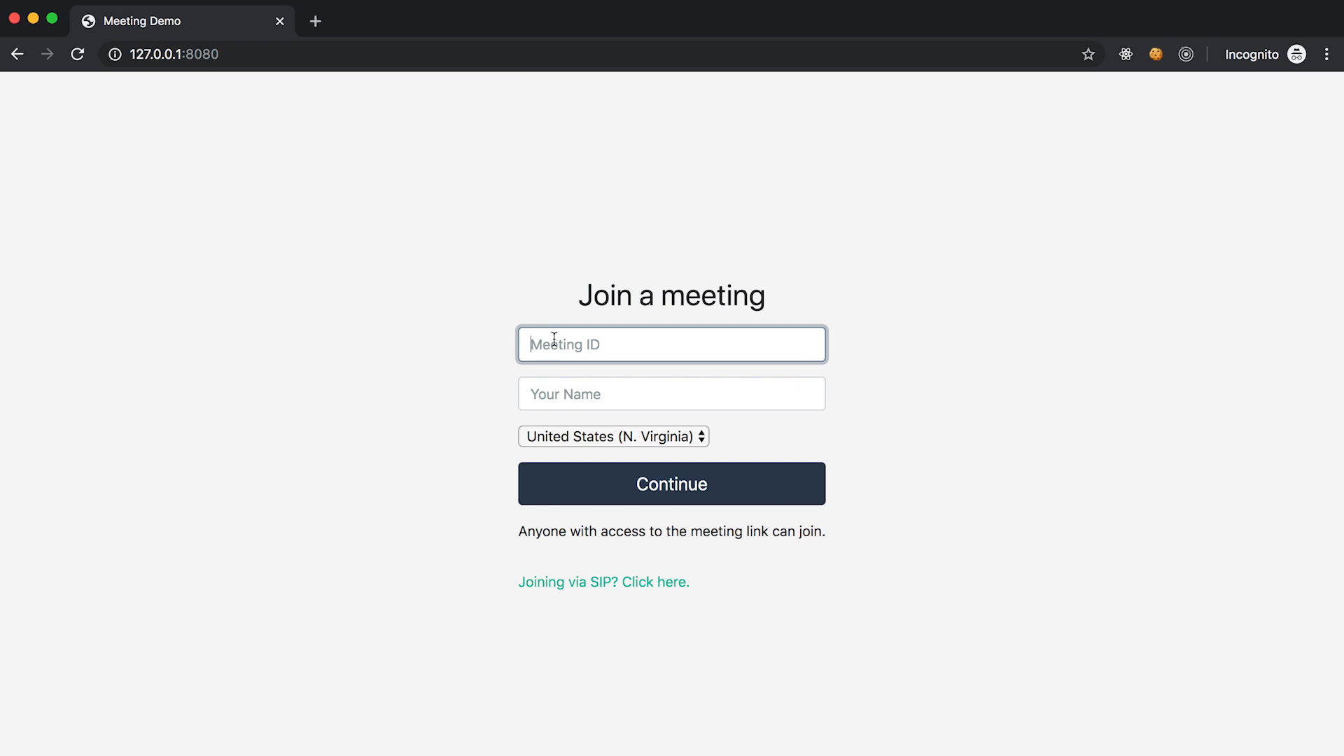
Enter meeting MyMeeting and attendee Me, then continue to the device selection page.
{"action": "type", "text": "MyMe"}
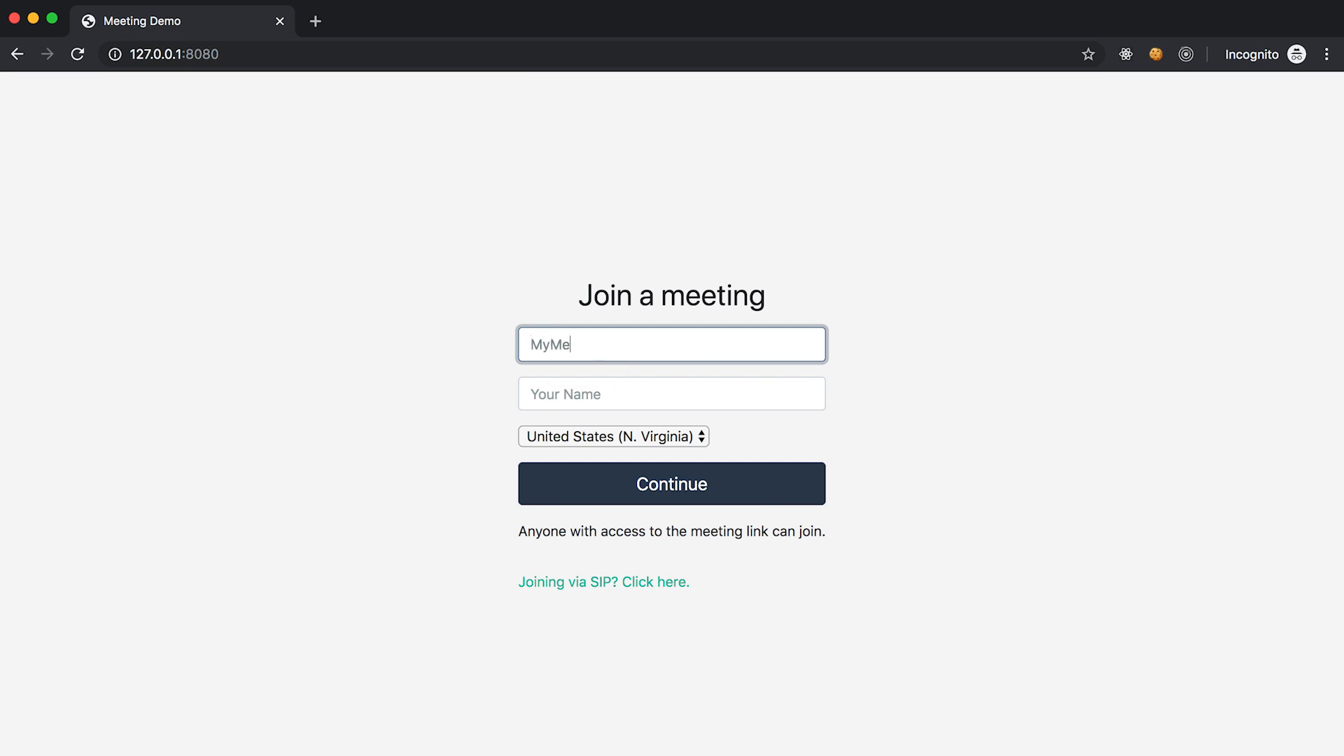
{"action": "left_click", "coordinate": [671, 393]}
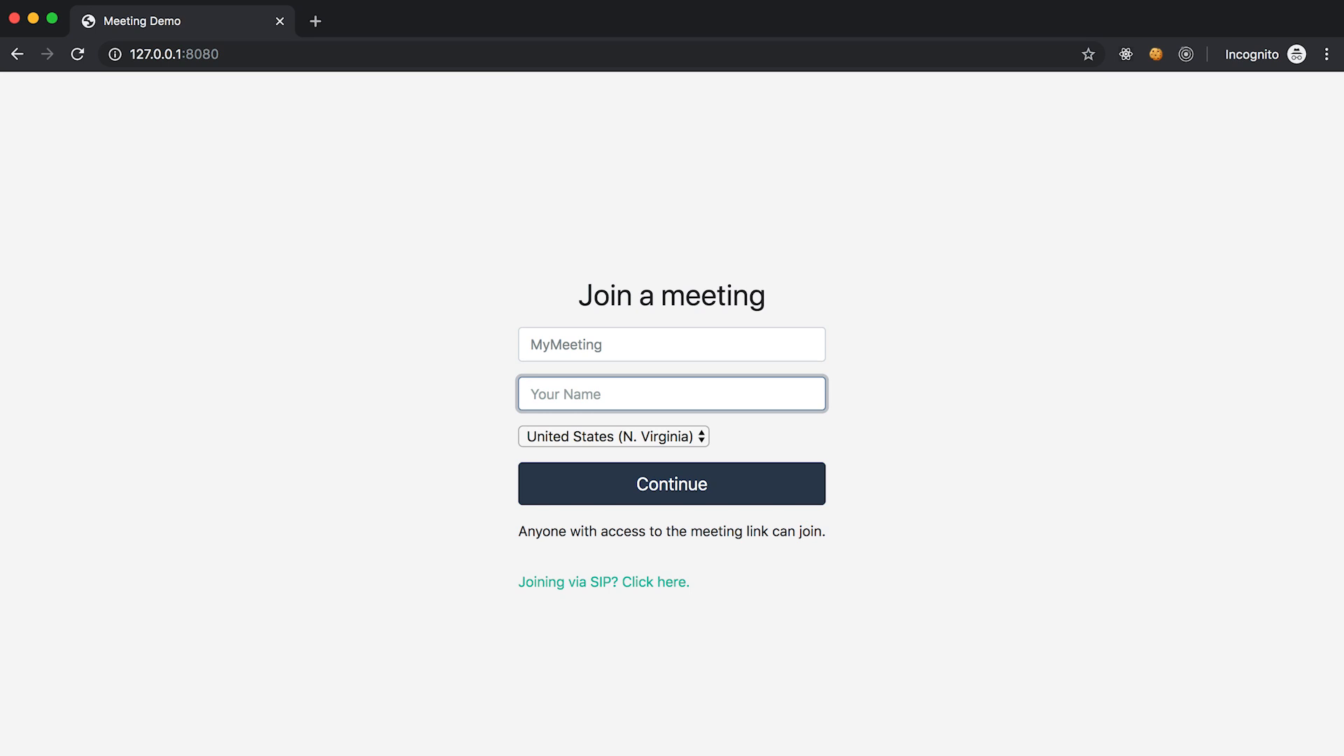
{"action": "type", "text": "Me"}
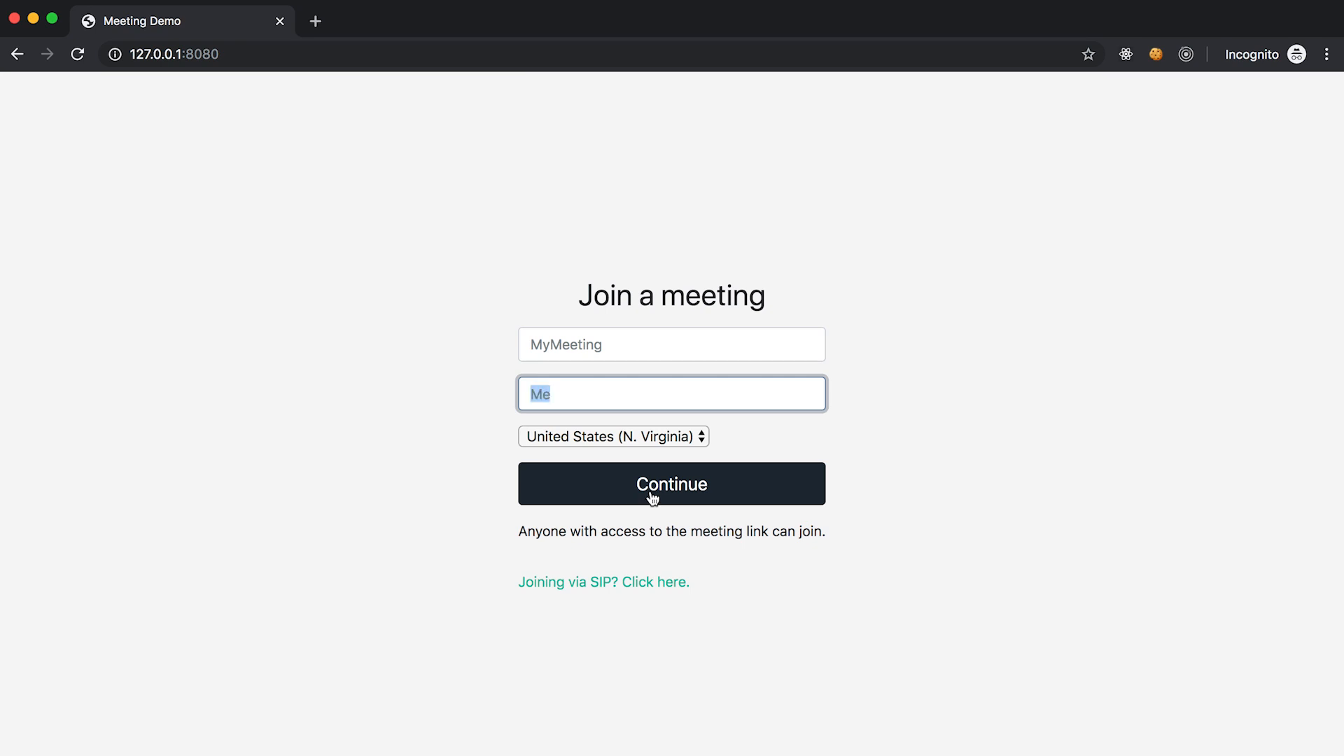
{"action": "left_click", "coordinate": [670, 483]}
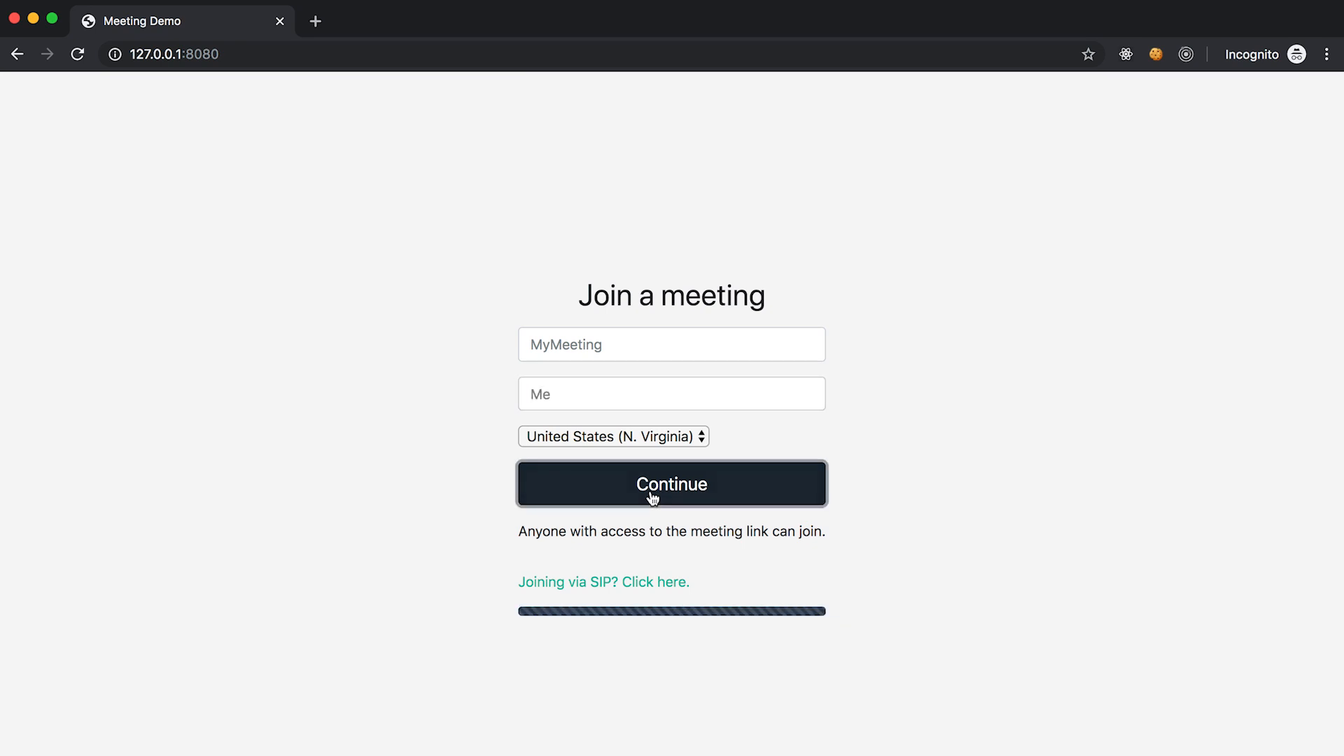
{"action": "left_click", "coordinate": [670, 482]}
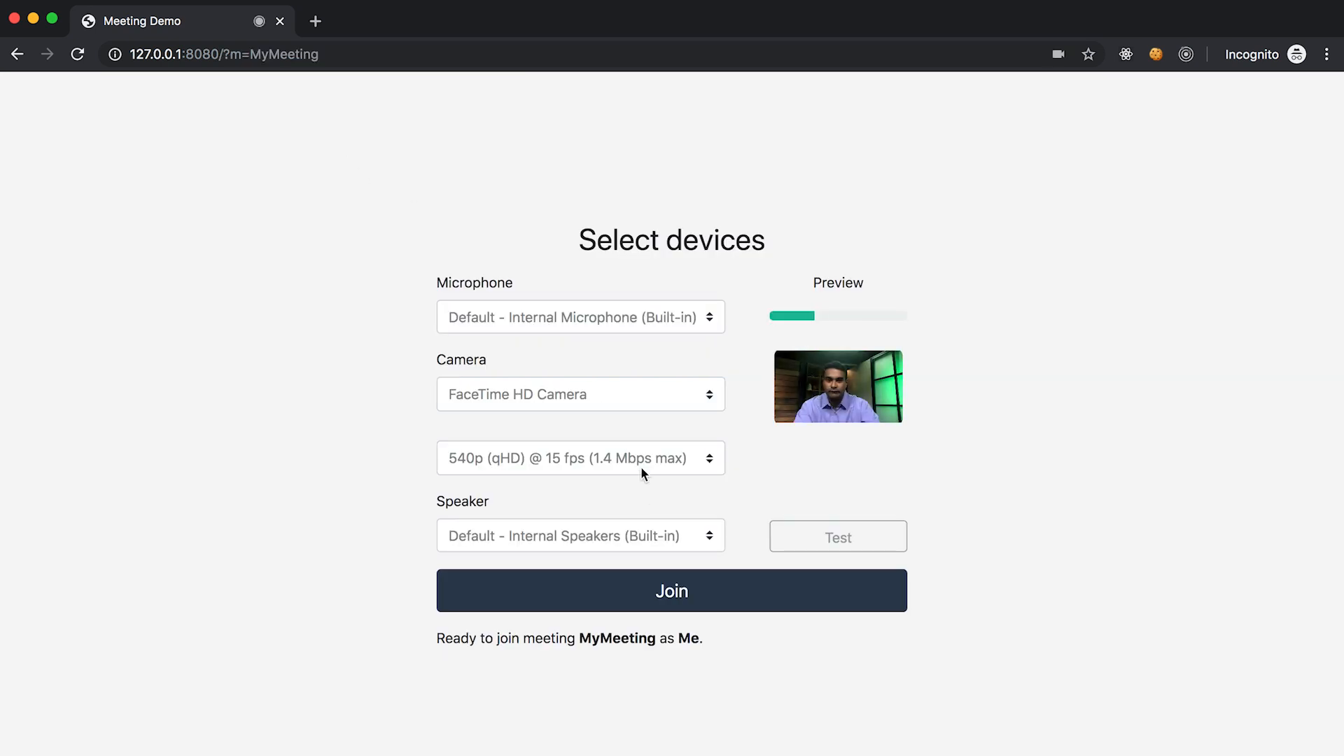
{"action": "mouse_move", "coordinate": [700, 421]}
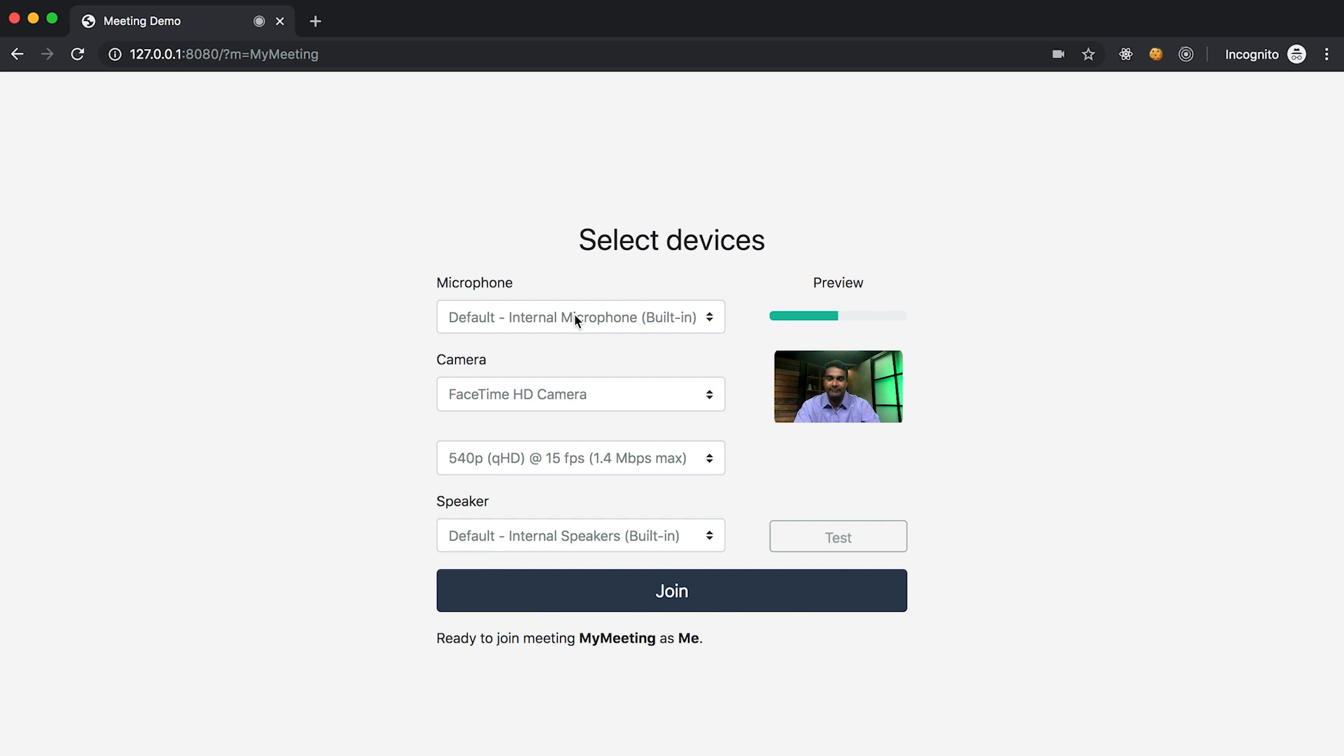
Review microphone, camera, 540p quality and speaker defaults, keep them, and join MyMeeting.
{"action": "left_click", "coordinate": [579, 316]}
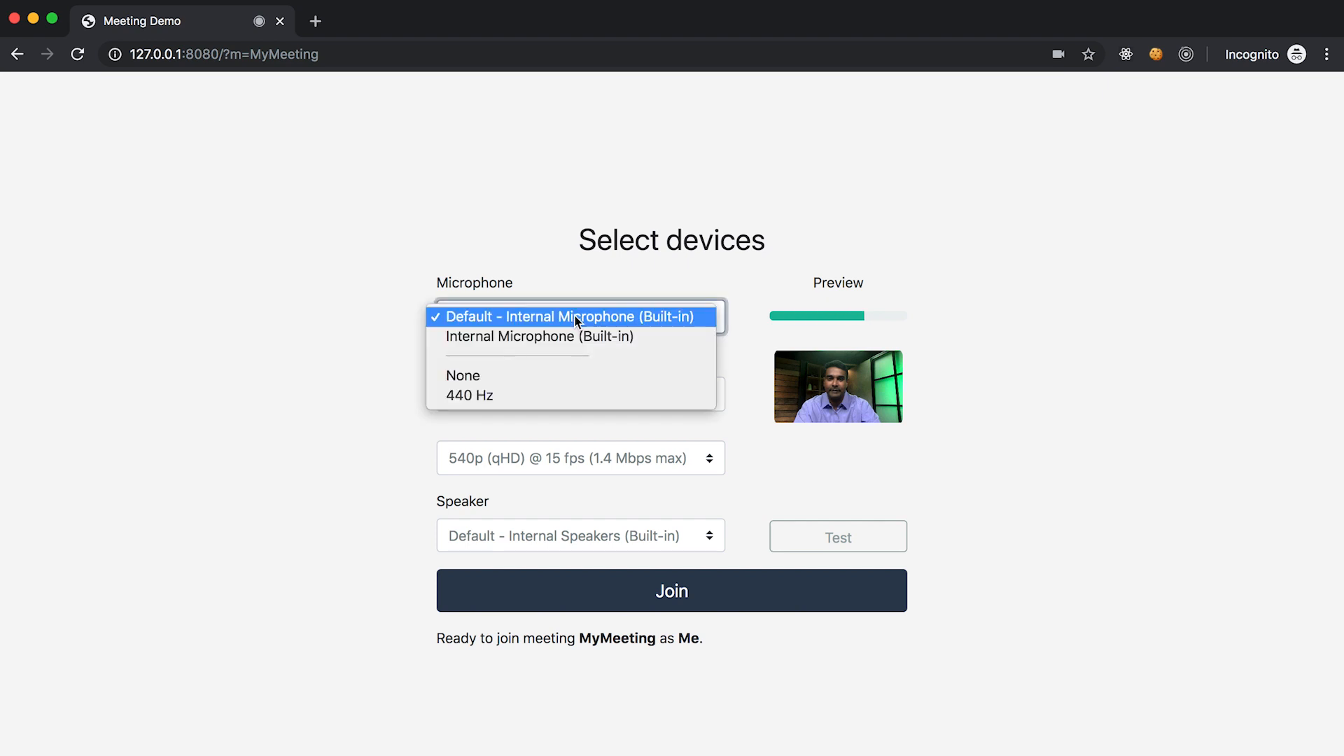
{"action": "left_click", "coordinate": [580, 316]}
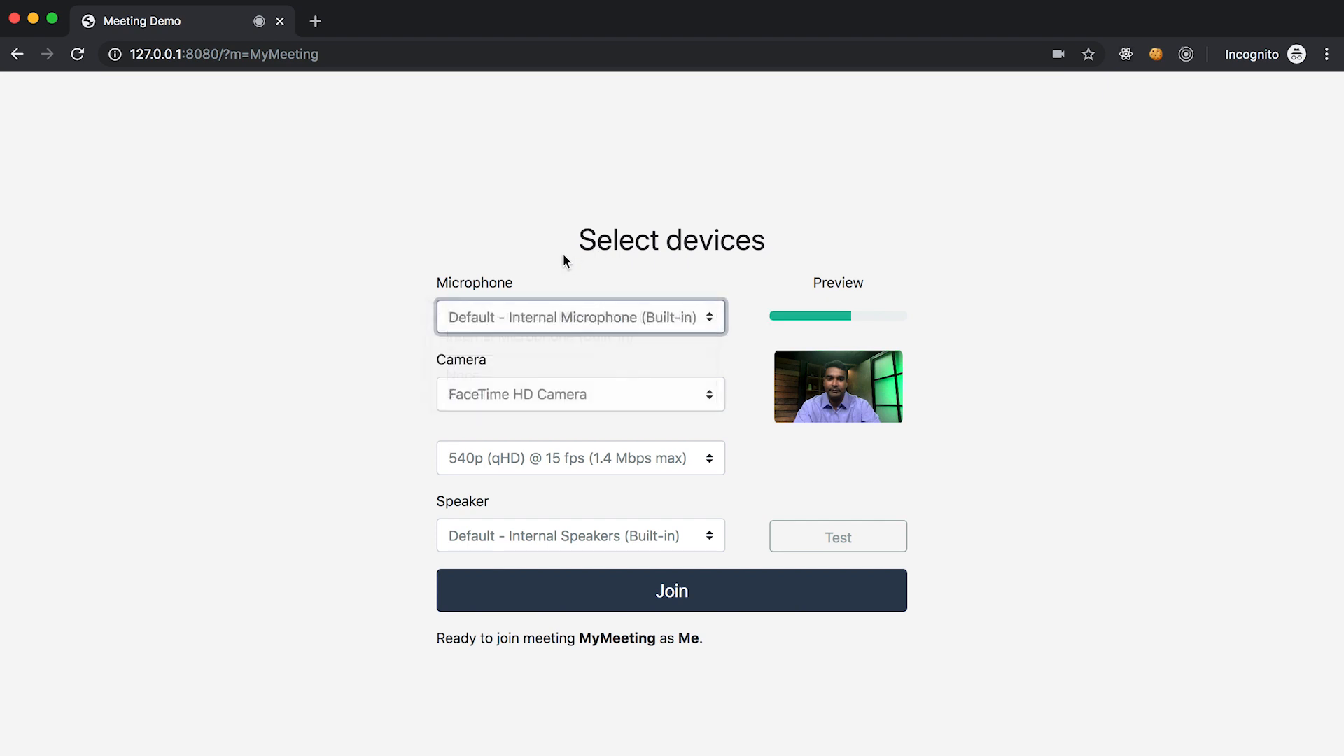
{"action": "left_click", "coordinate": [580, 394]}
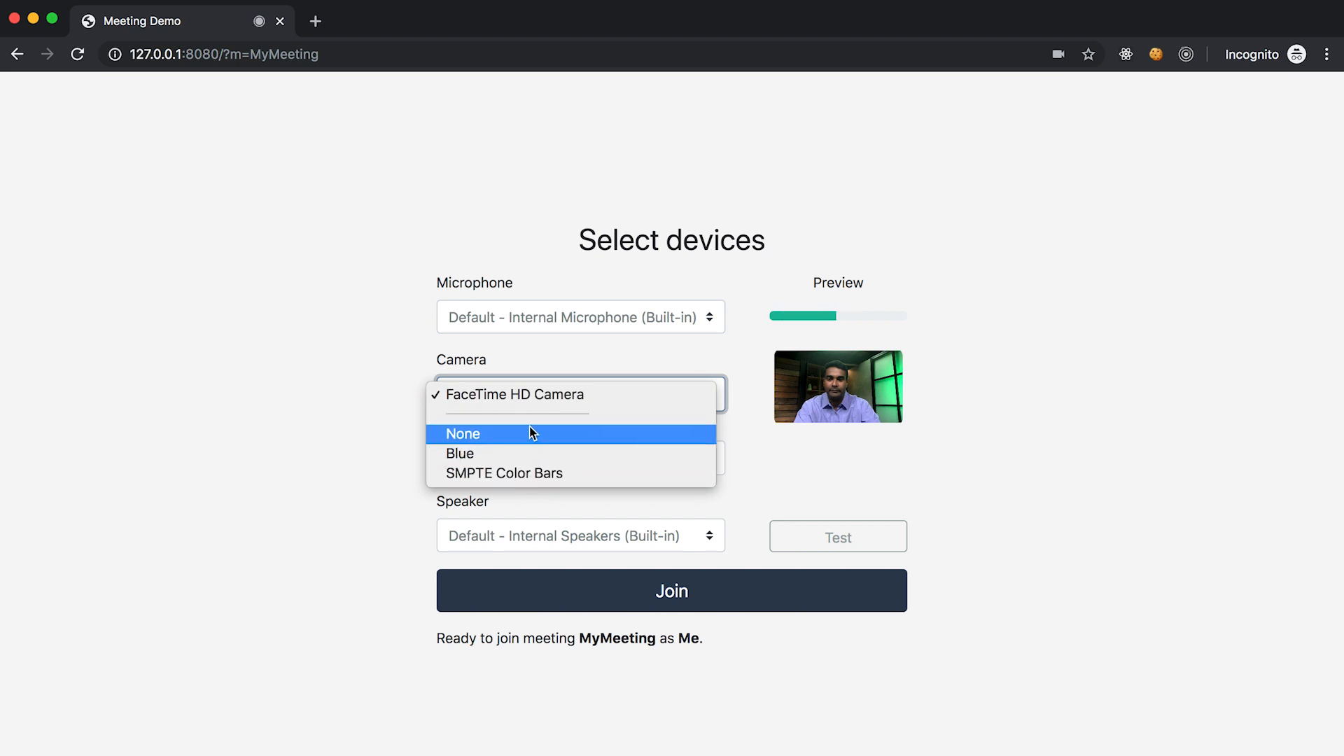
{"action": "left_click", "coordinate": [518, 395]}
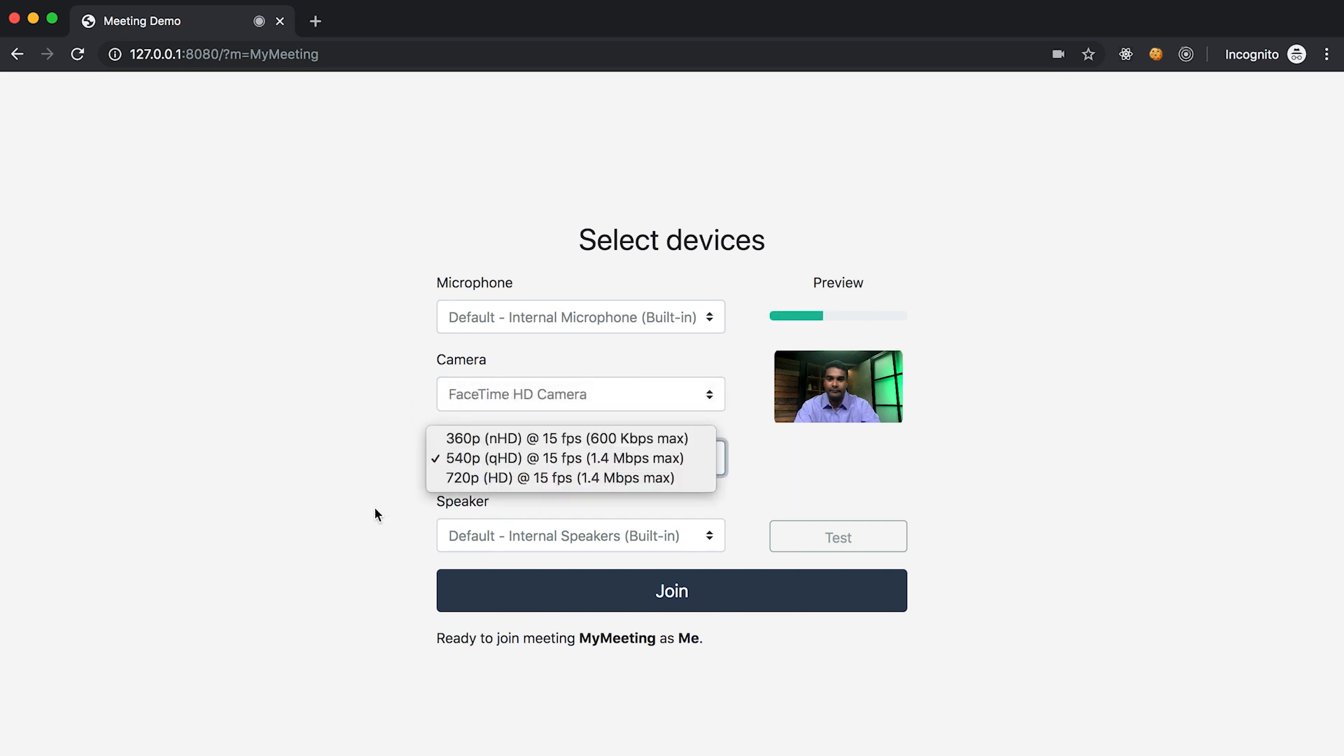
{"action": "left_click", "coordinate": [556, 458]}
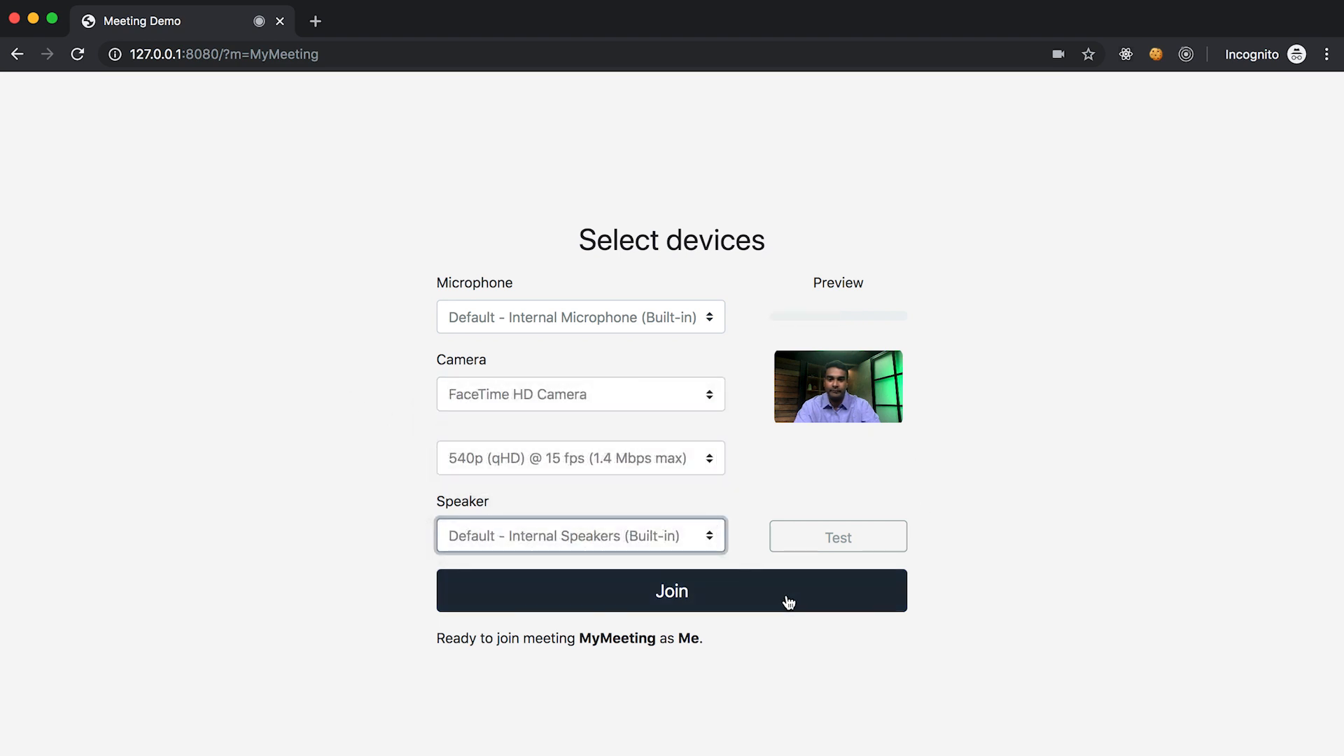
{"action": "left_click", "coordinate": [670, 589]}
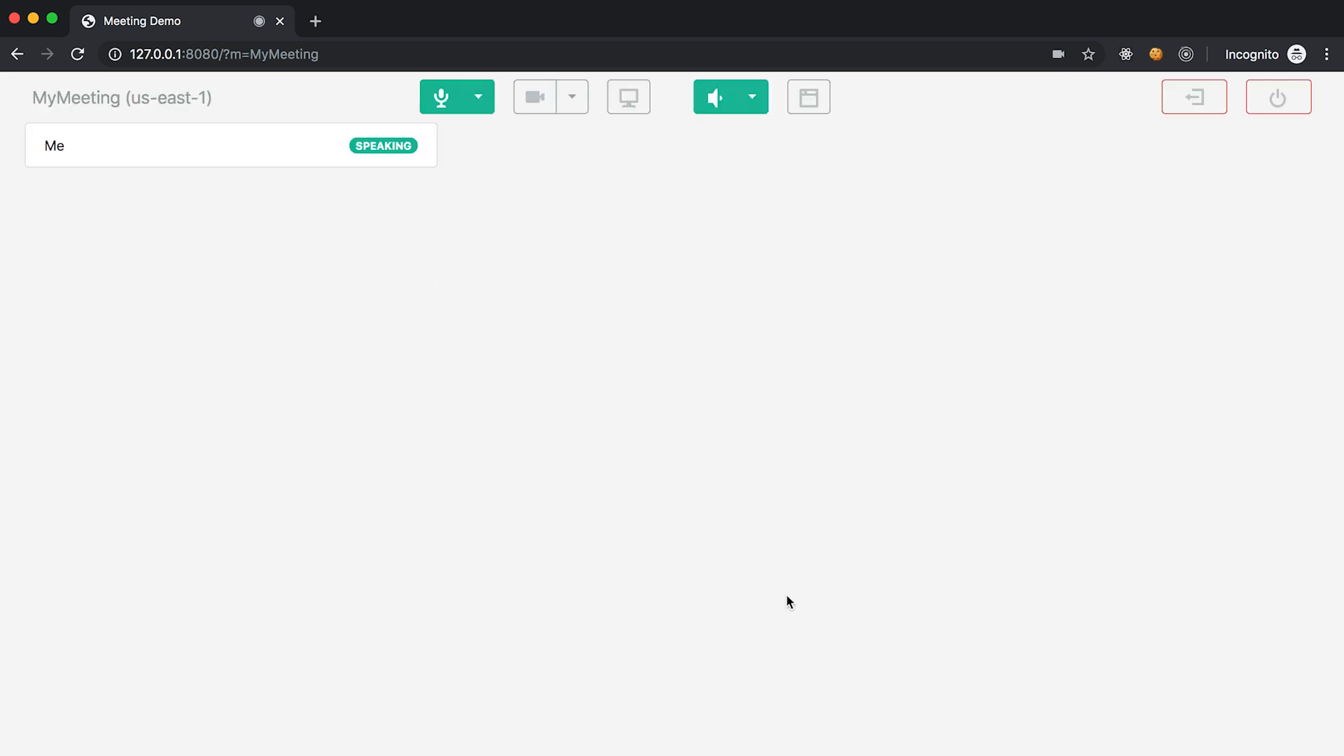
Start sending camera video to MyMeeting.
{"action": "left_click", "coordinate": [533, 96]}
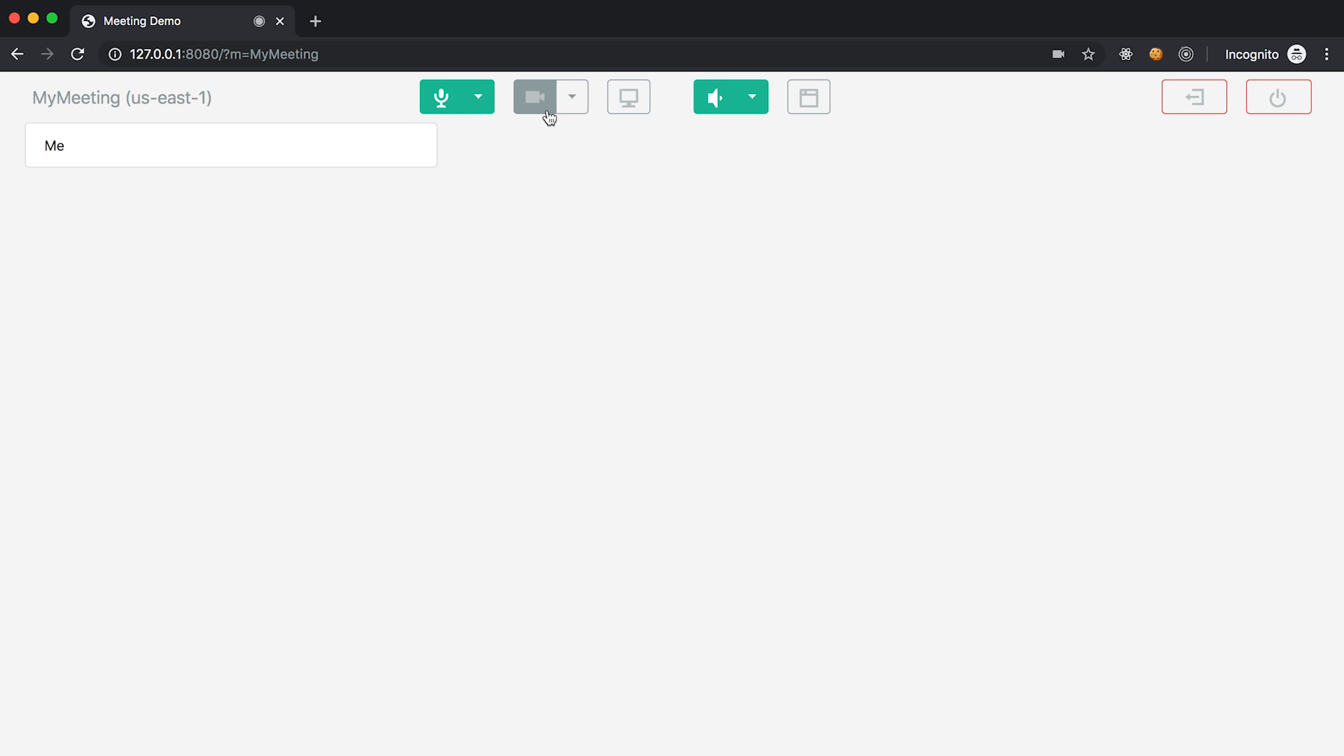
{"action": "left_click", "coordinate": [534, 97]}
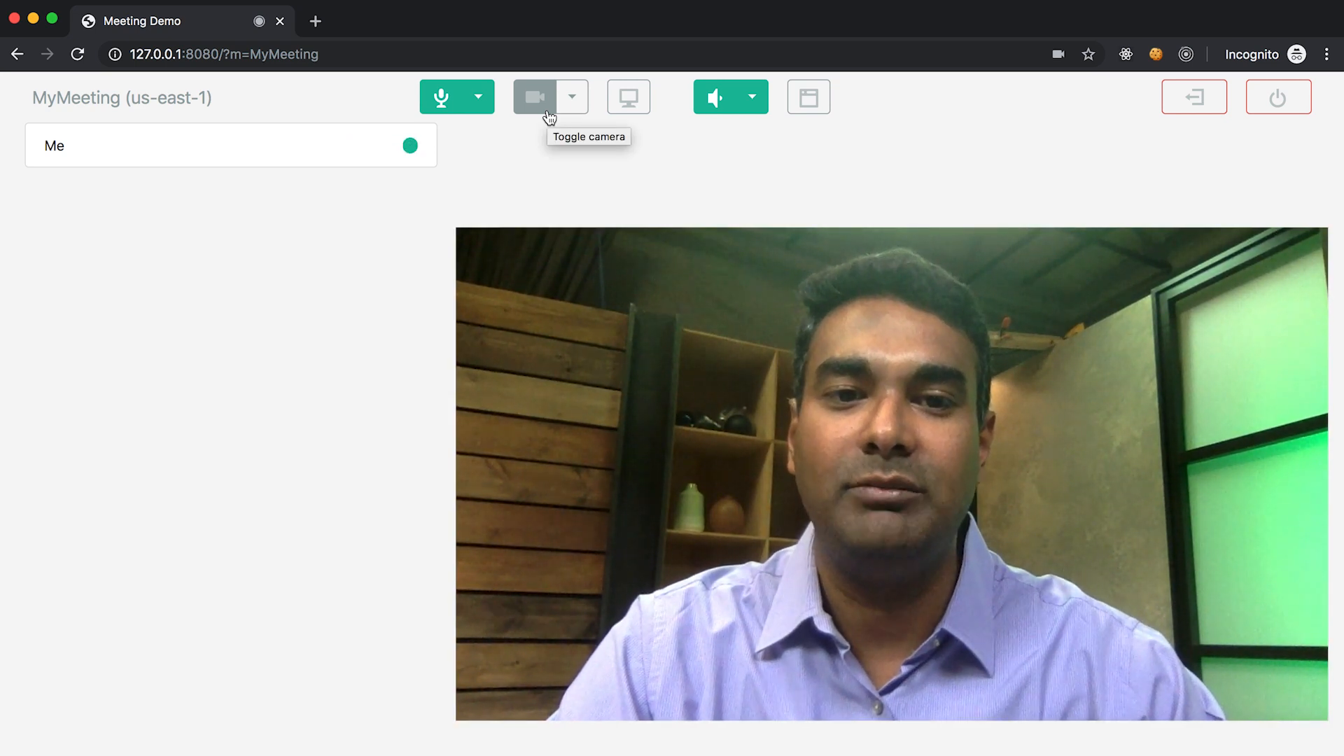
{"action": "left_click", "coordinate": [534, 96]}
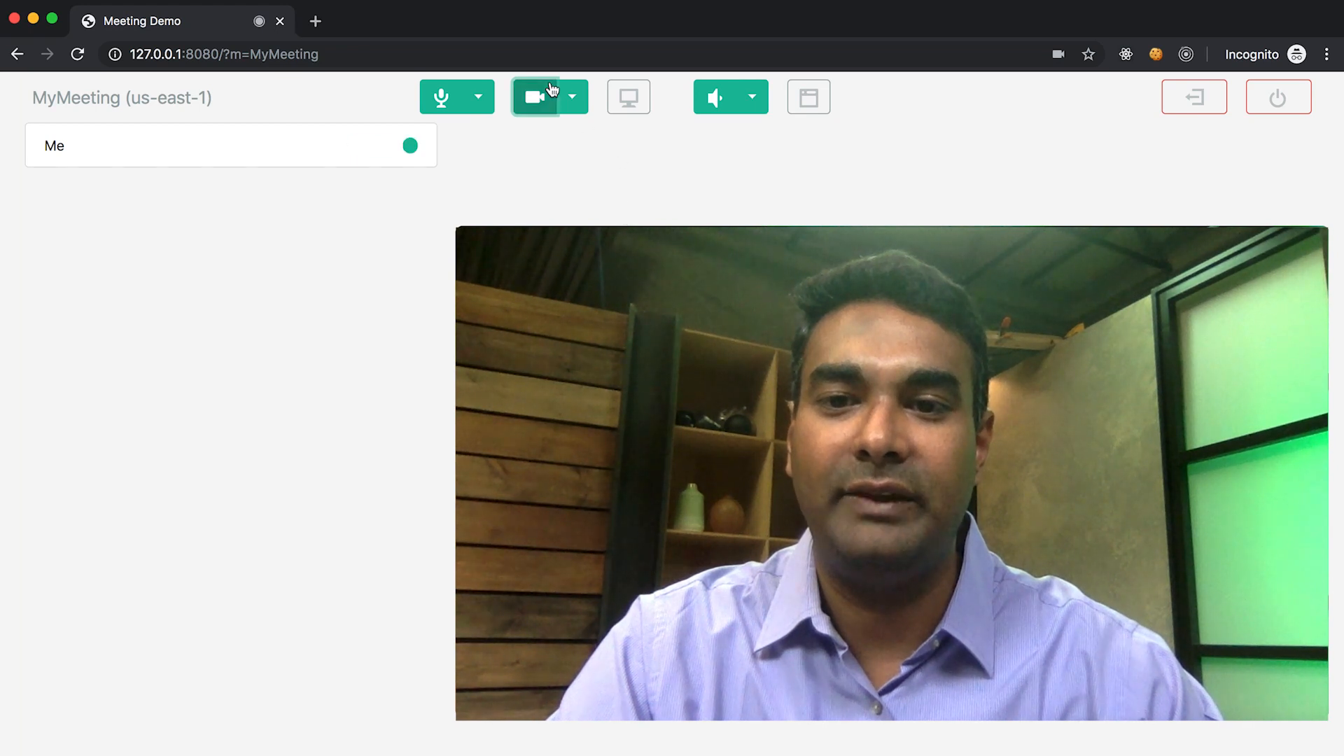
Mute the microphone, then unmute it so Me is speaking again.
{"action": "left_click", "coordinate": [479, 97]}
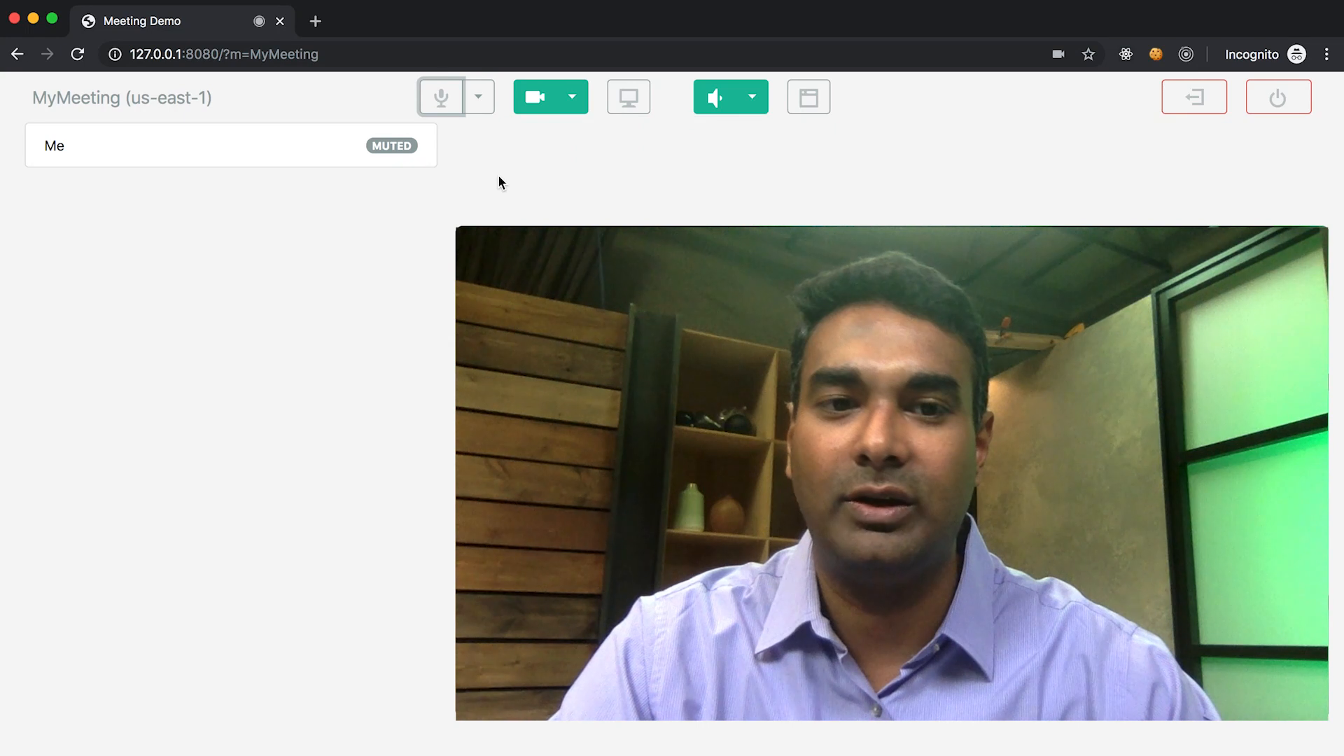
{"action": "left_click", "coordinate": [440, 97]}
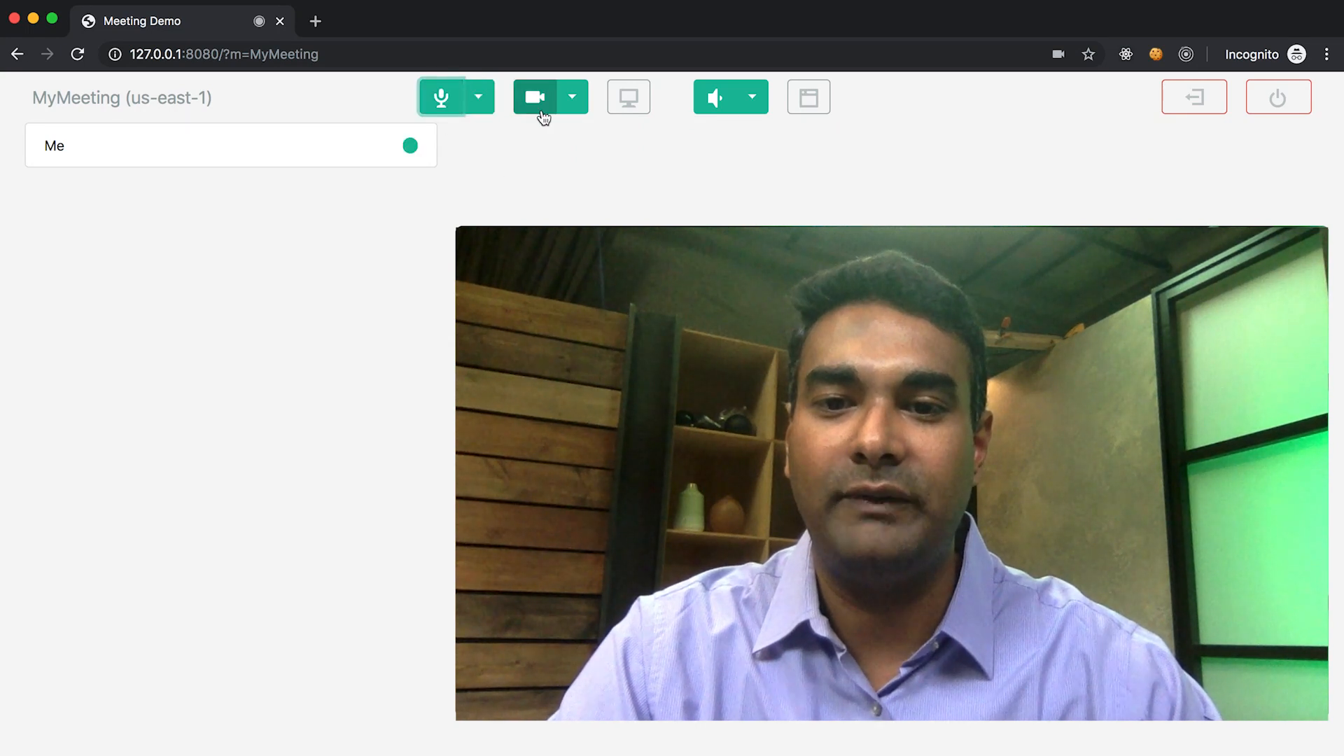
{"action": "left_click", "coordinate": [573, 96]}
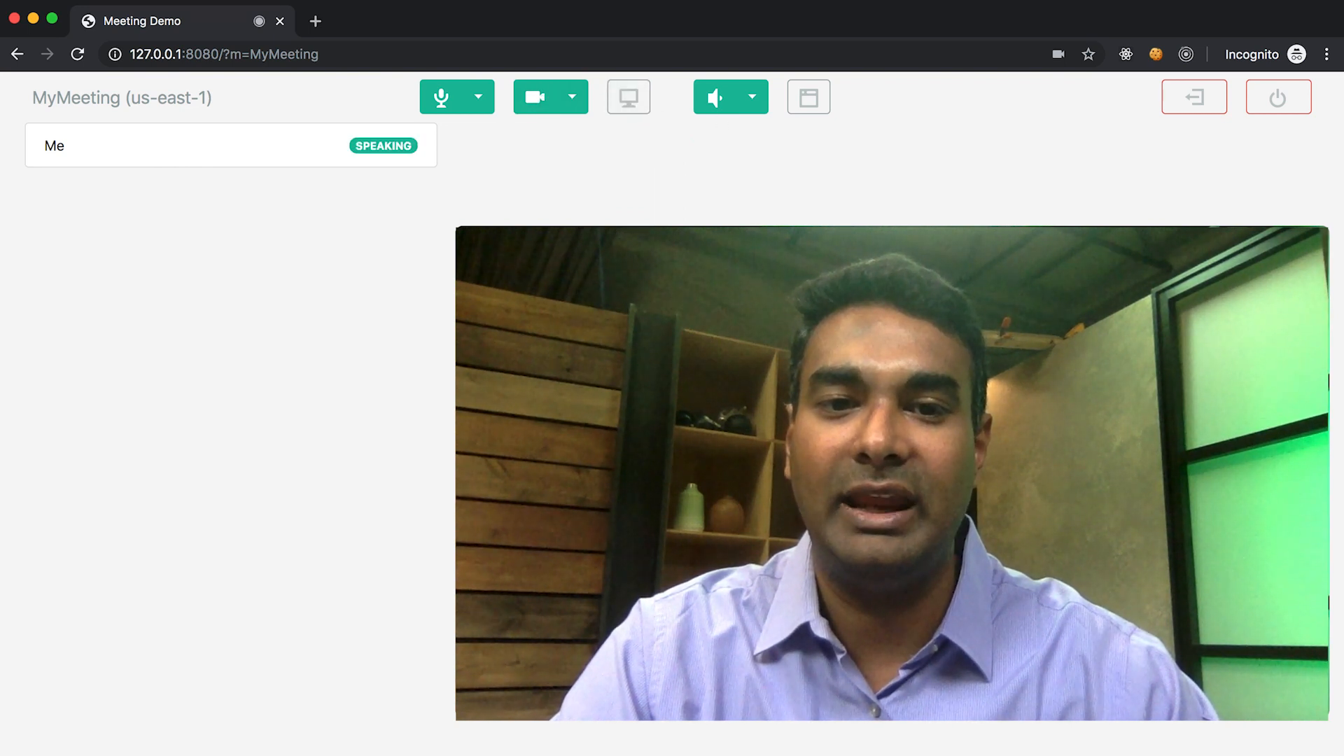
{"action": "mouse_move", "coordinate": [664, 118]}
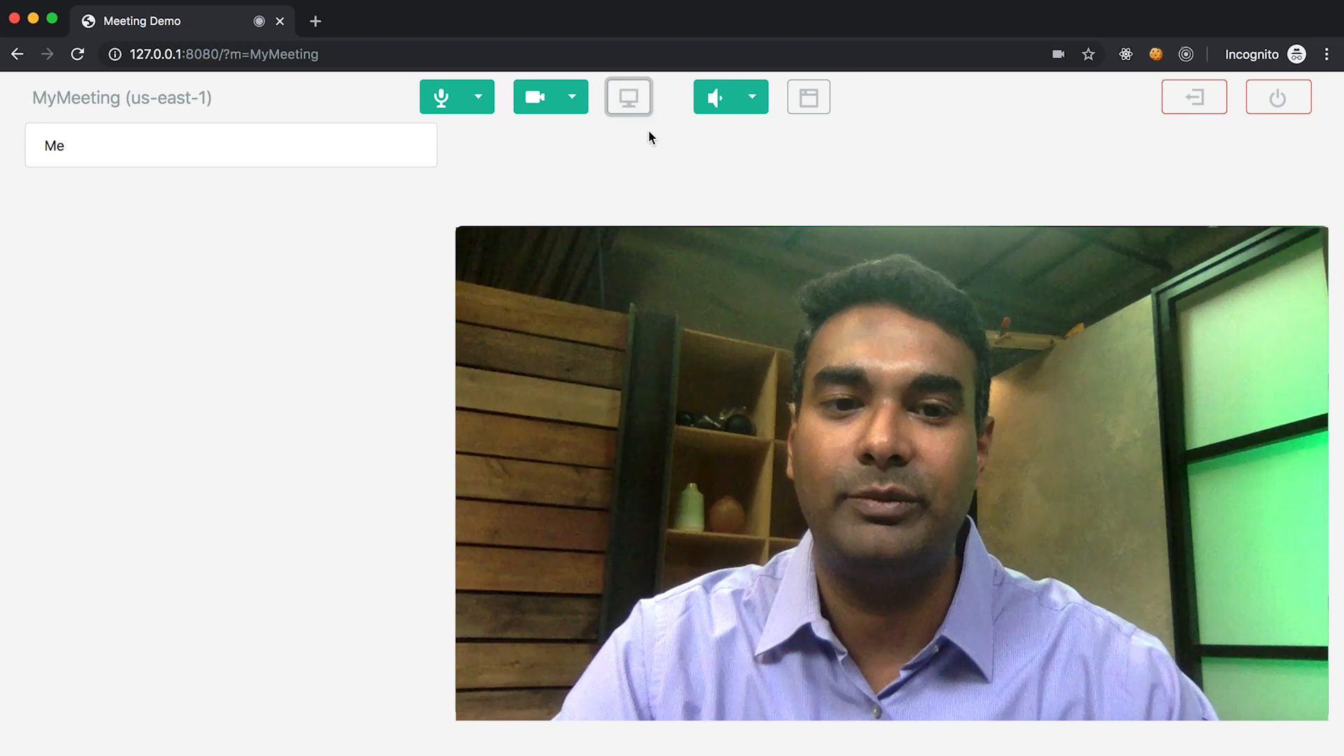
Share the terminal application window, view it in the meeting, then leave MyMeeting.
{"action": "left_click", "coordinate": [627, 97]}
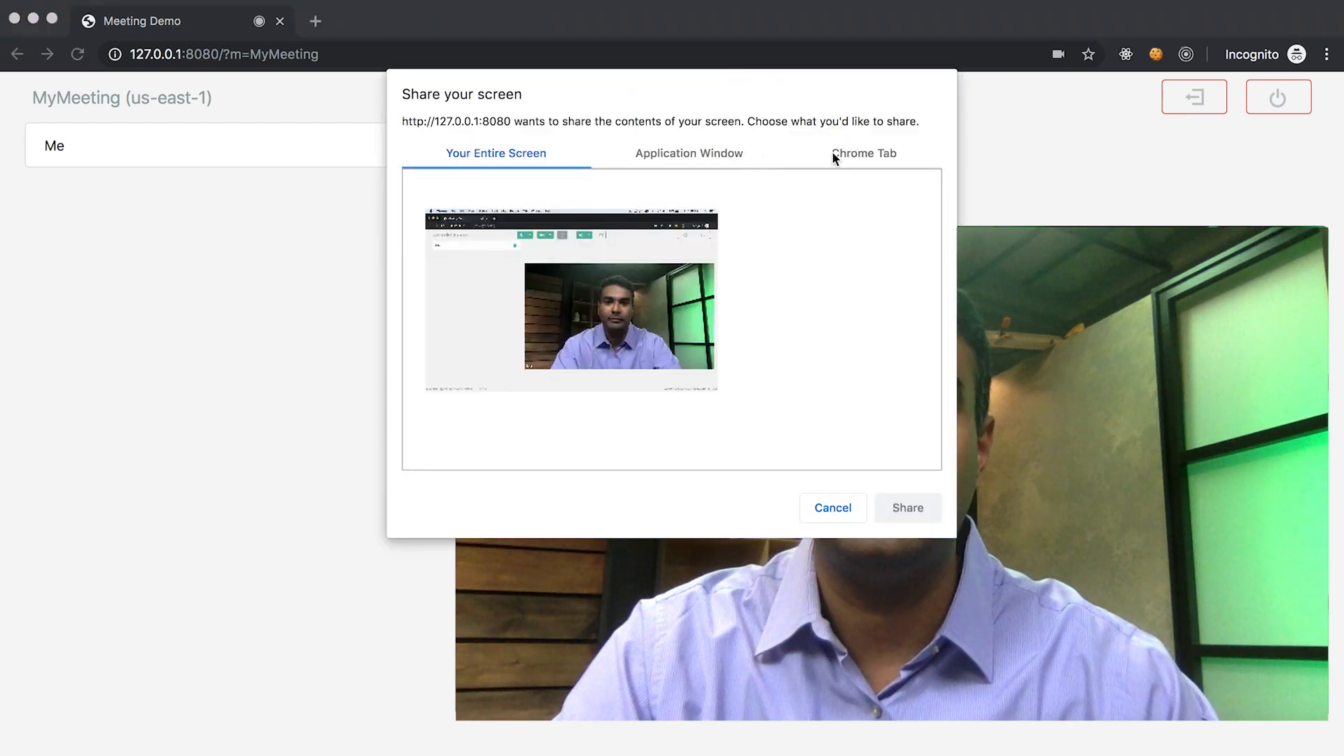
{"action": "left_click", "coordinate": [688, 154]}
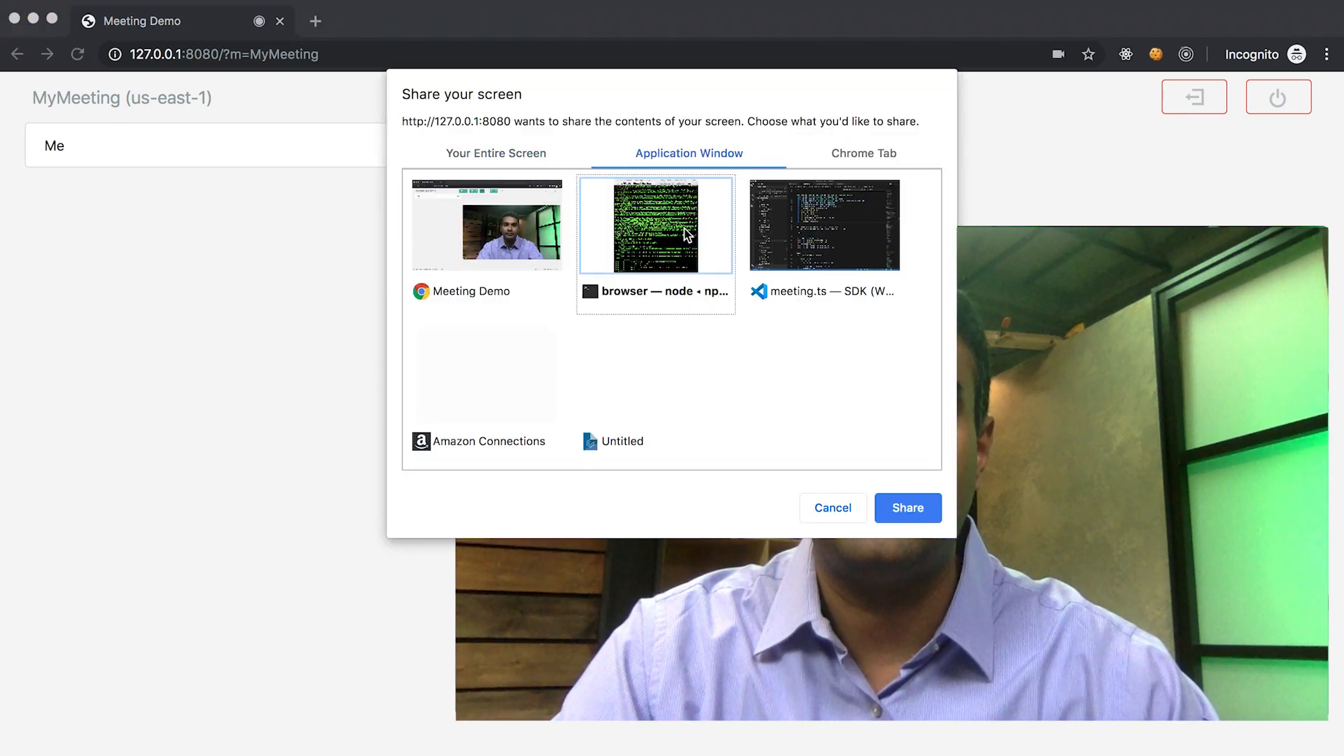
{"action": "left_click", "coordinate": [830, 507]}
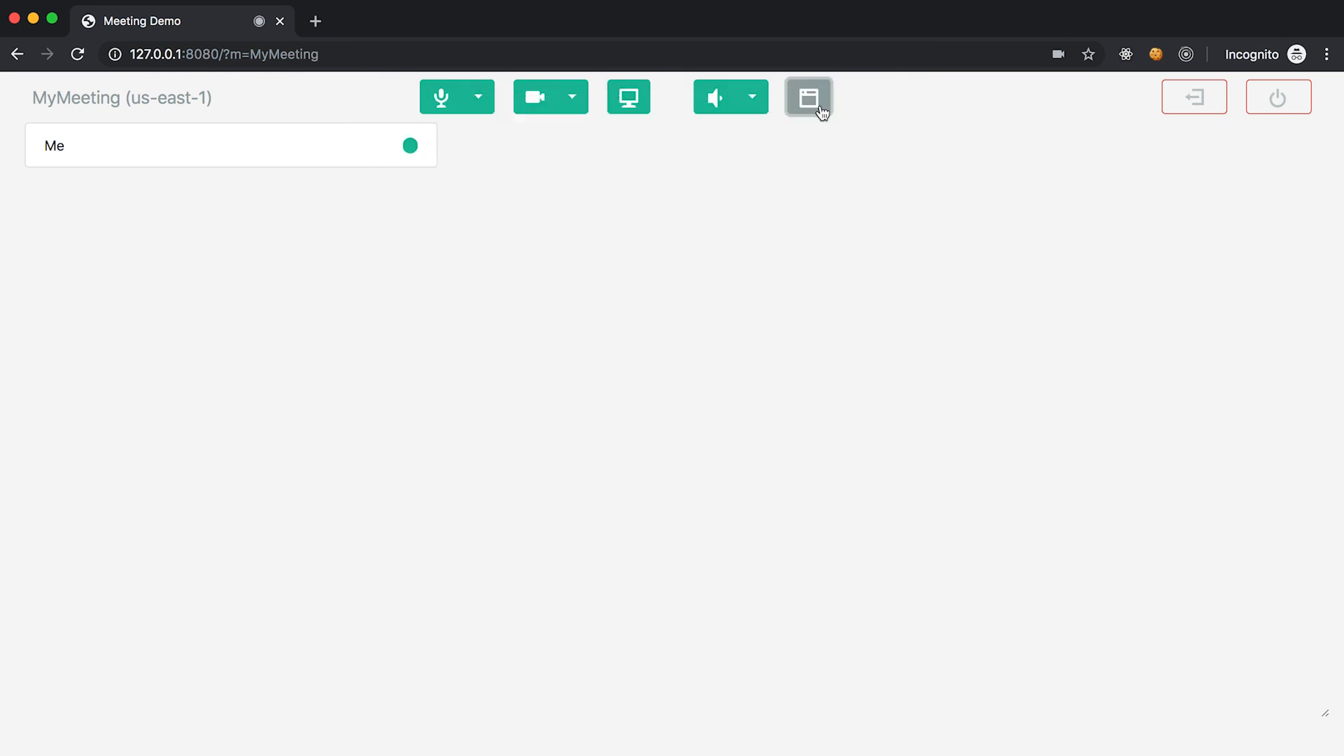
{"action": "left_click", "coordinate": [806, 97]}
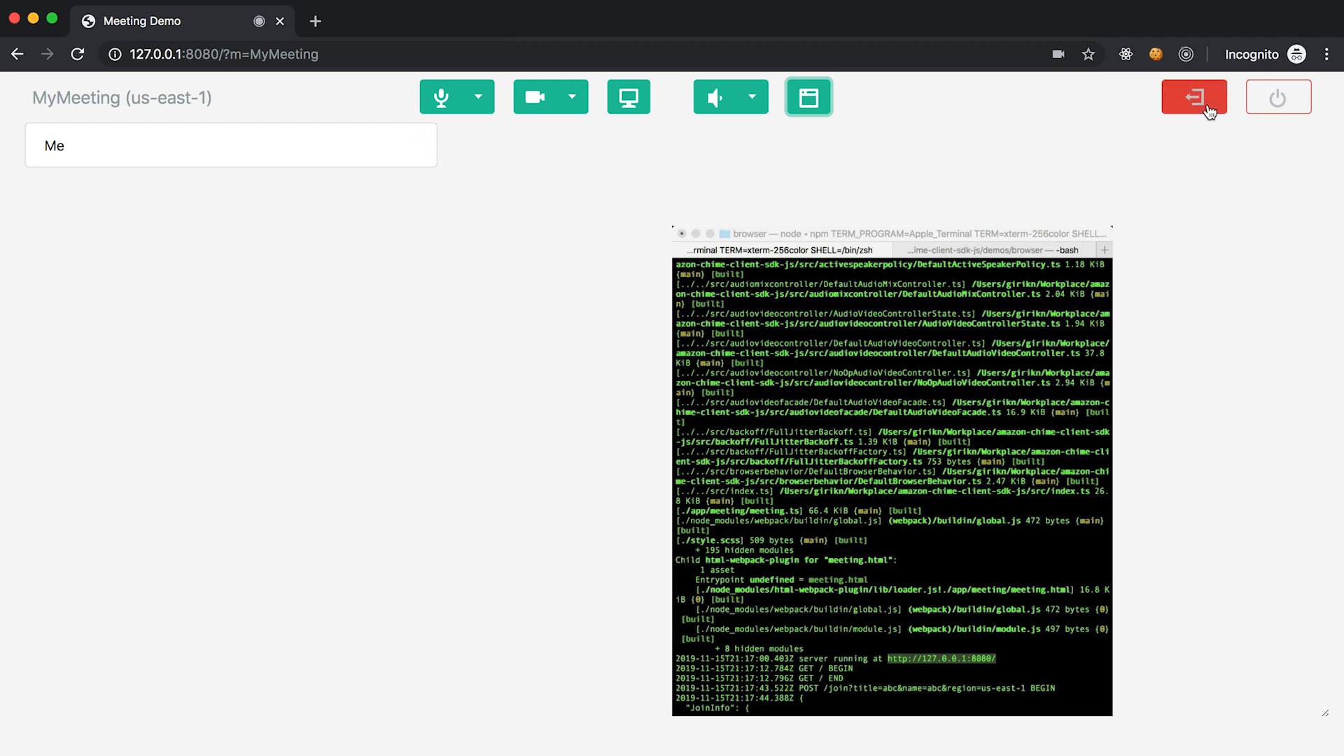
{"action": "left_click", "coordinate": [1193, 96]}
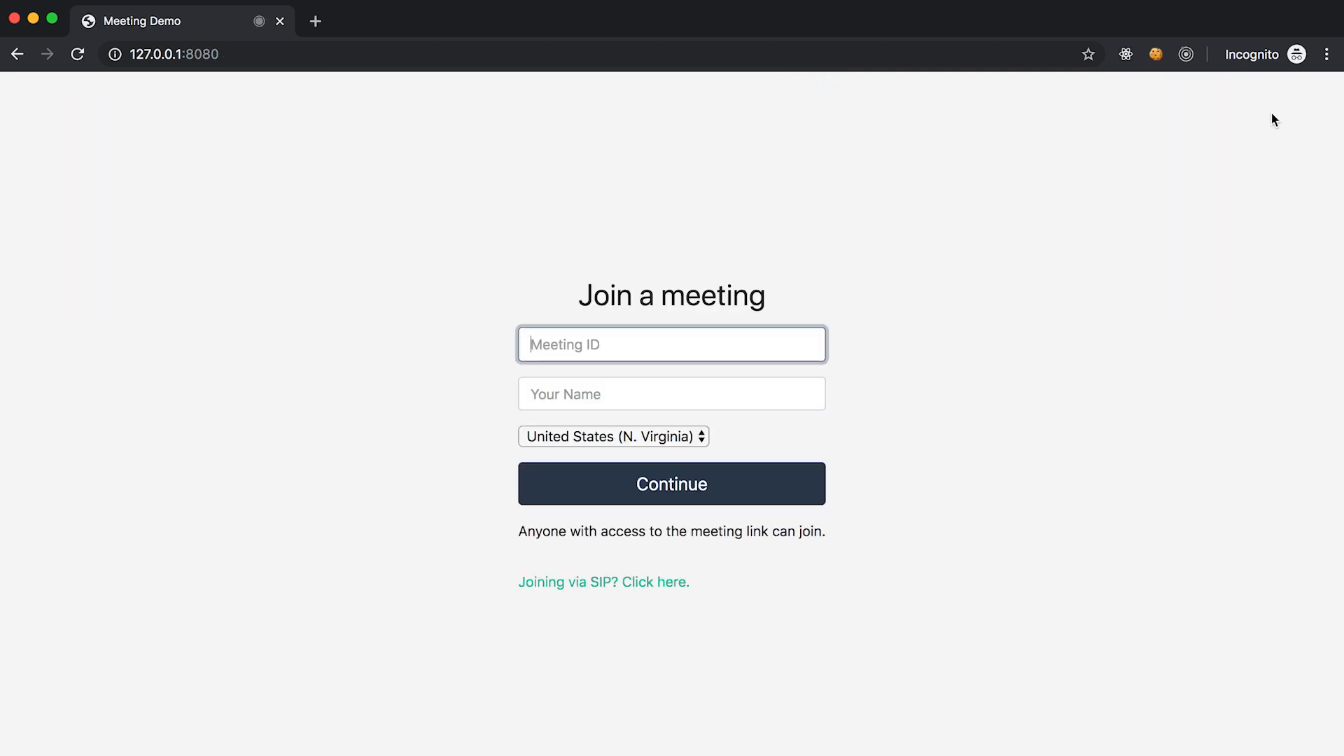